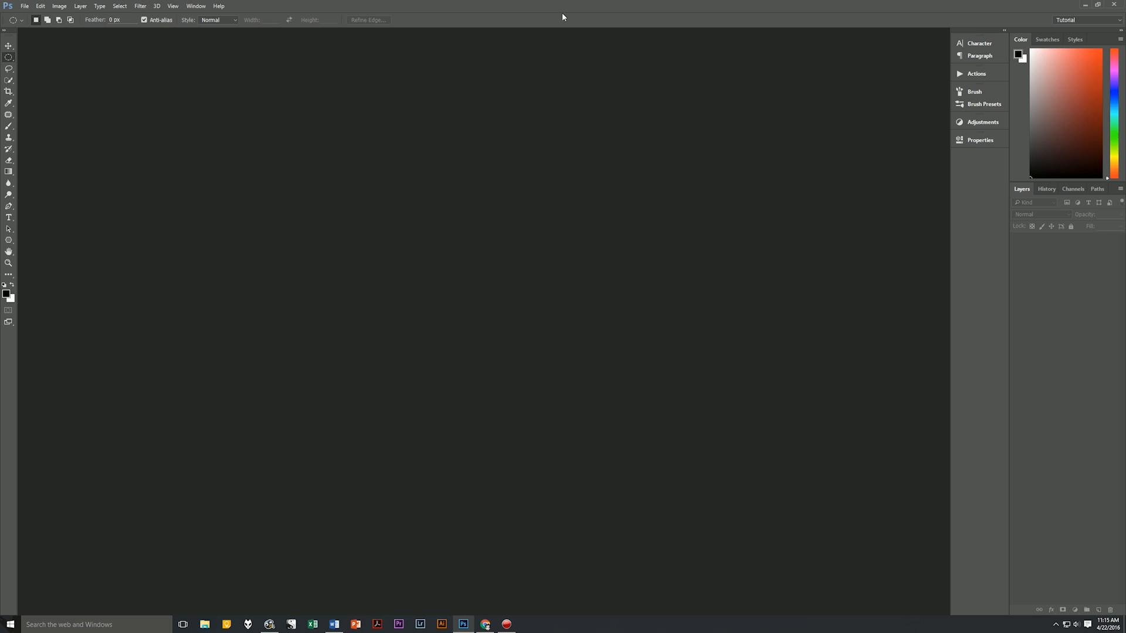
mouse_move(549, 114)
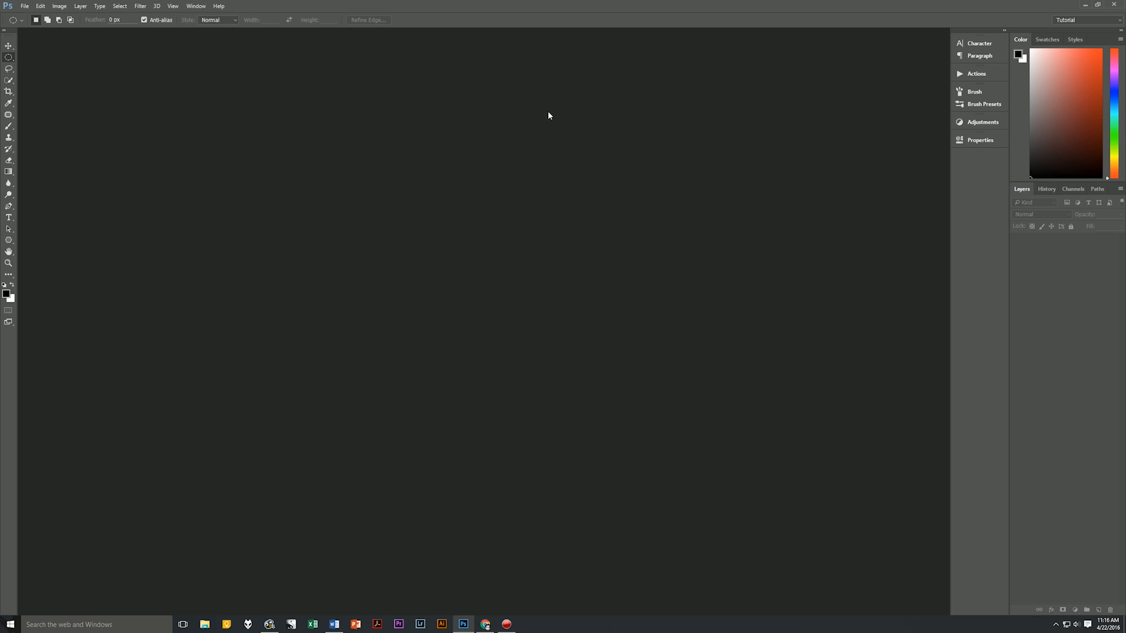
Create a 500×500 px, 150 ppi white document named 'Star Brush Master'
click(25, 6)
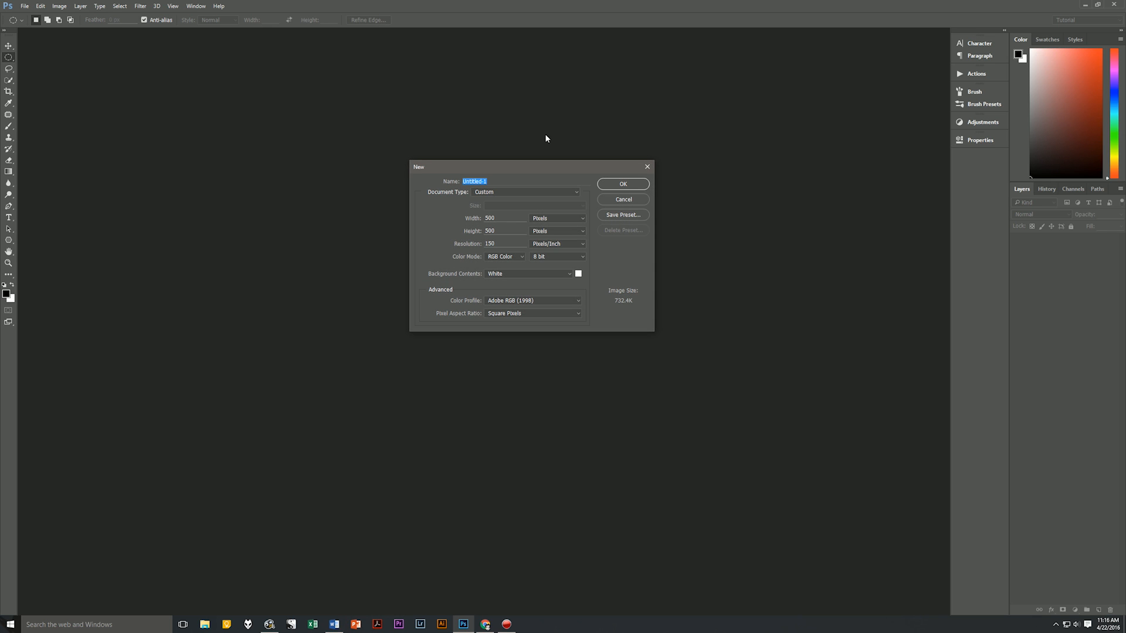
text(Star)
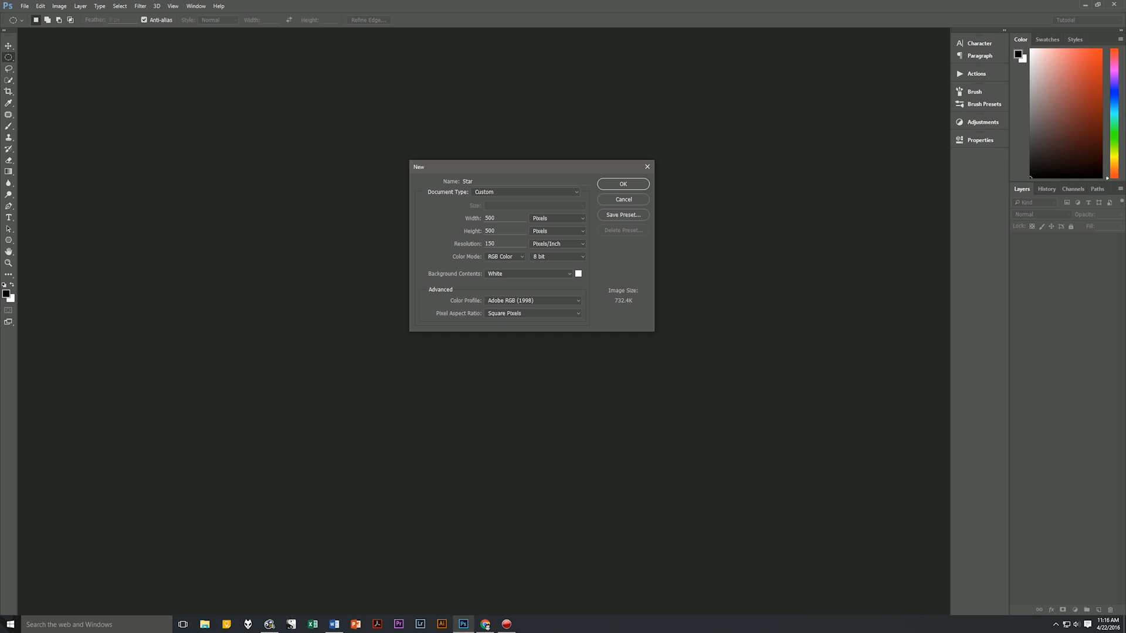
text(Brush)
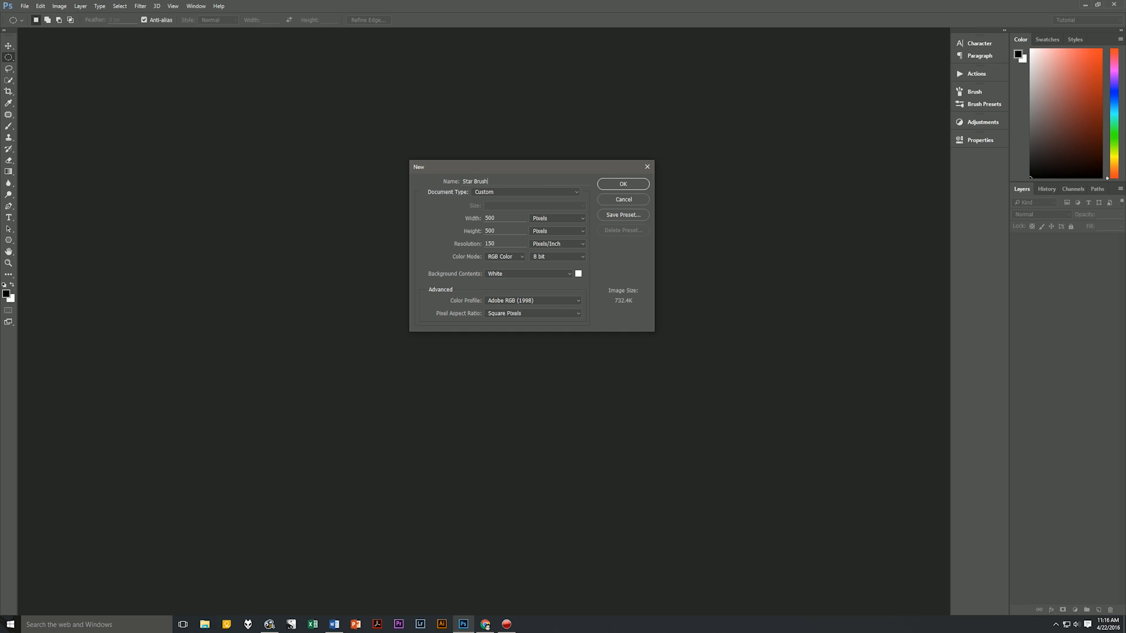
text(Master)
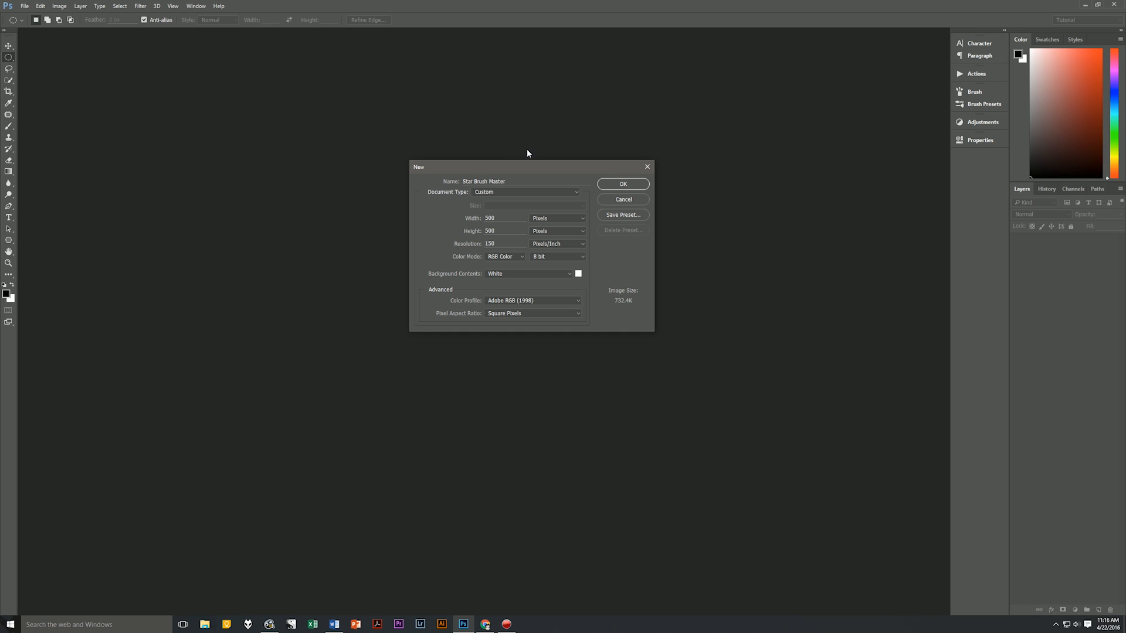
click(502, 217)
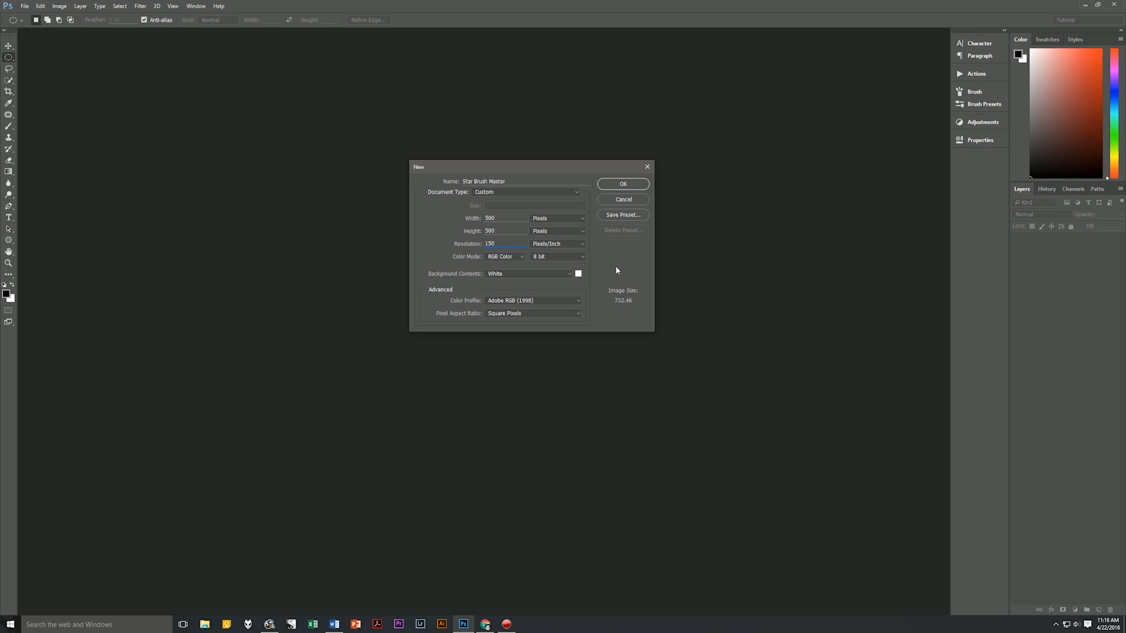
mouse_move(508, 284)
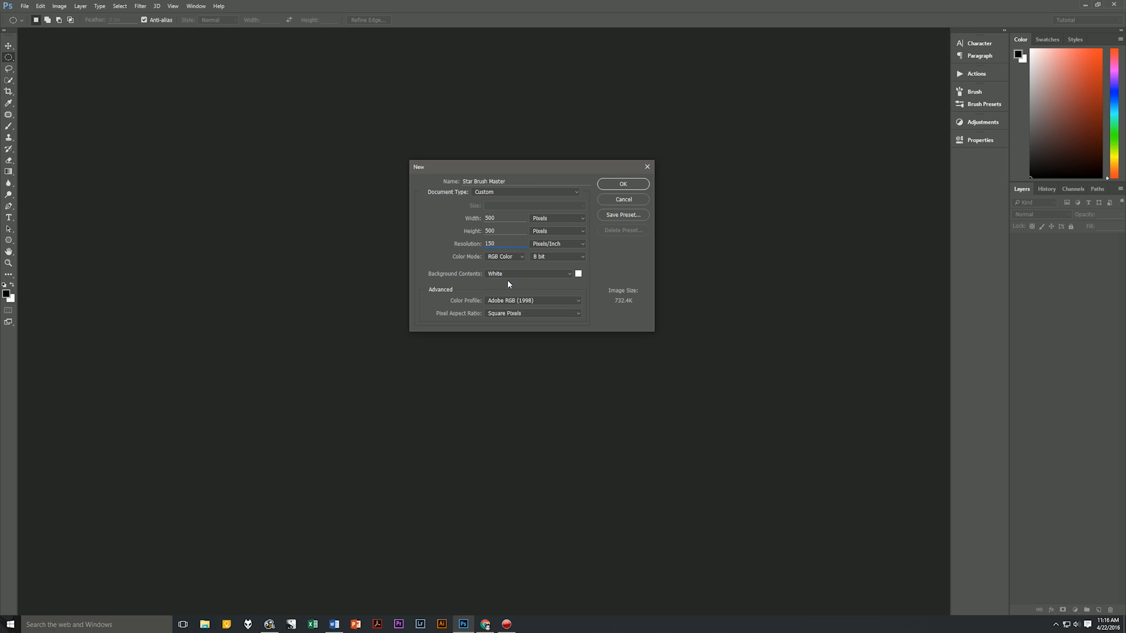
mouse_move(516, 284)
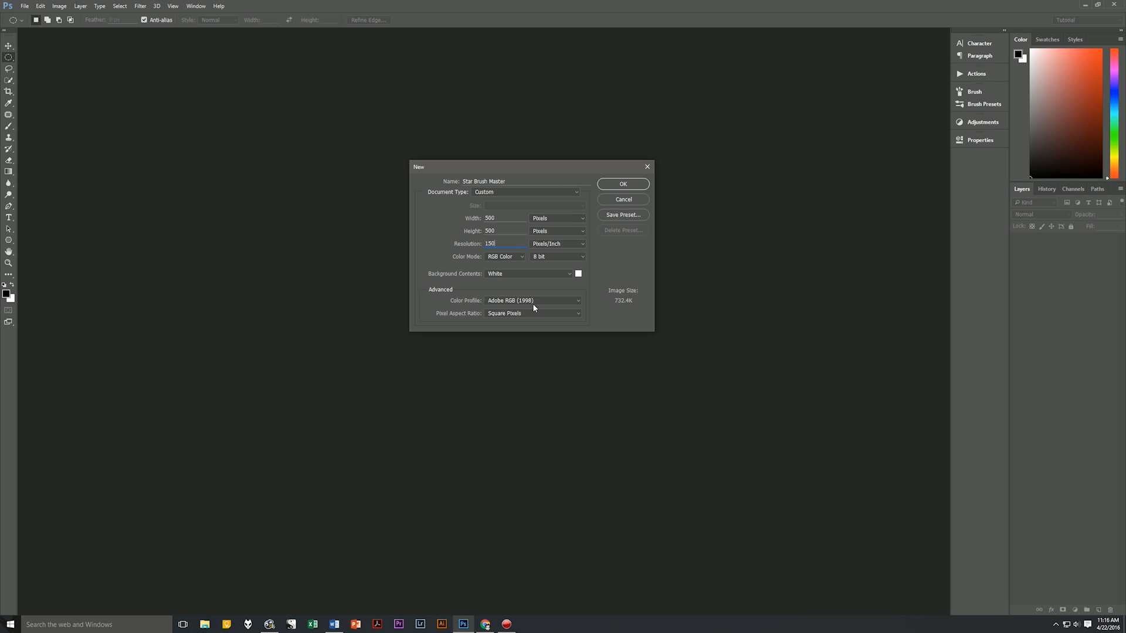
click(622, 183)
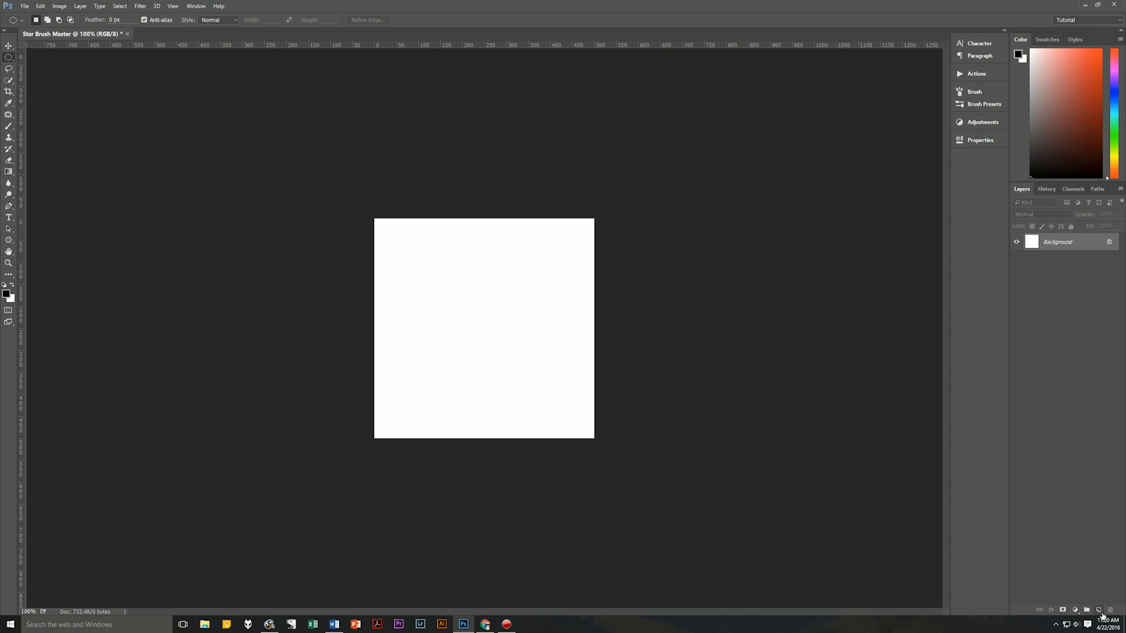
Add an empty Layer 1 above the Background layer
click(1097, 609)
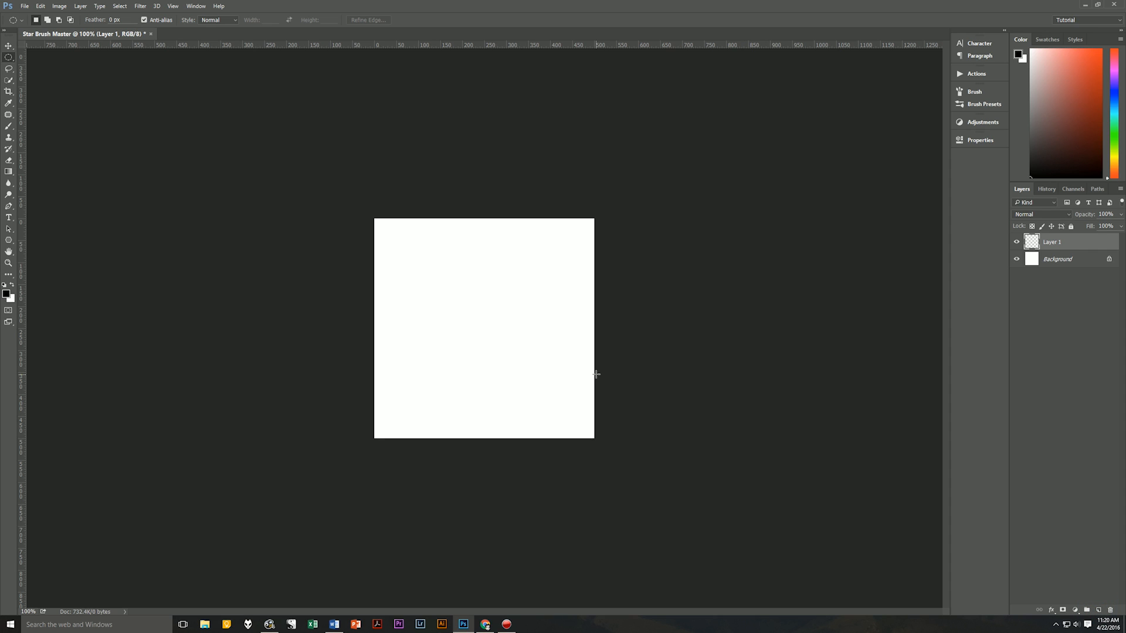
mouse_move(92, 320)
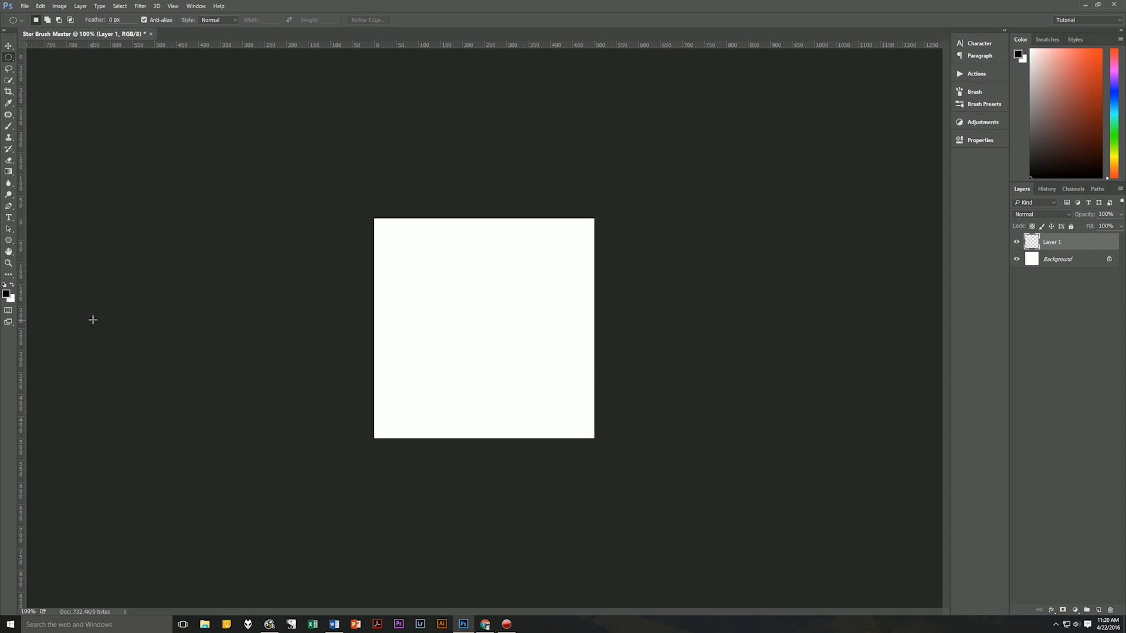
mouse_move(101, 267)
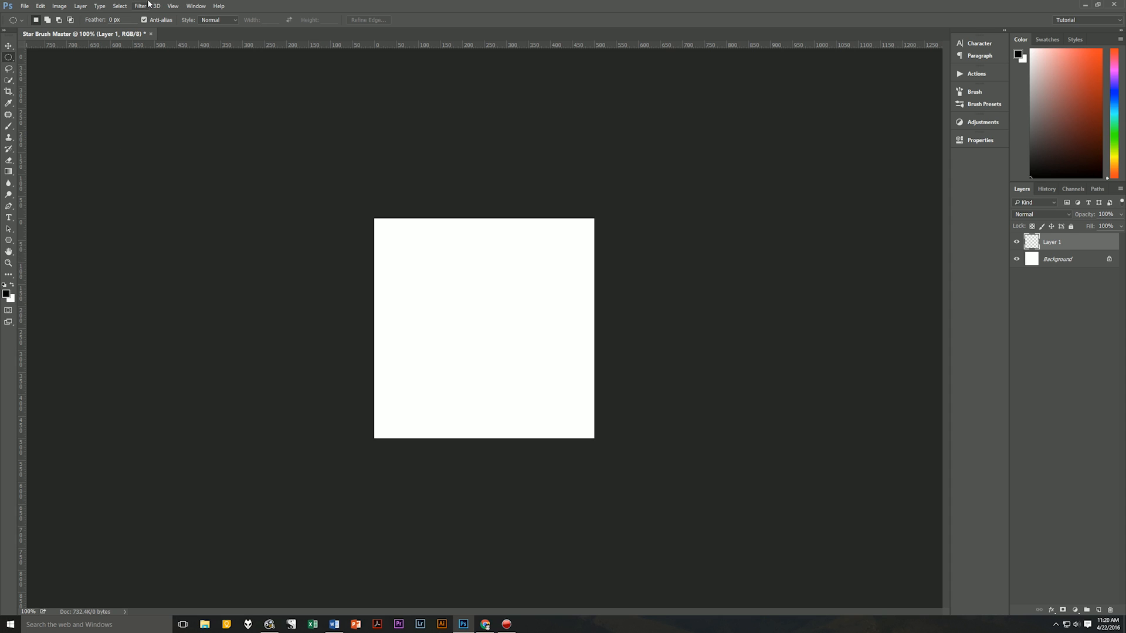
Show rulers and place vertical and horizontal guides crossing at the canvas centre
click(173, 6)
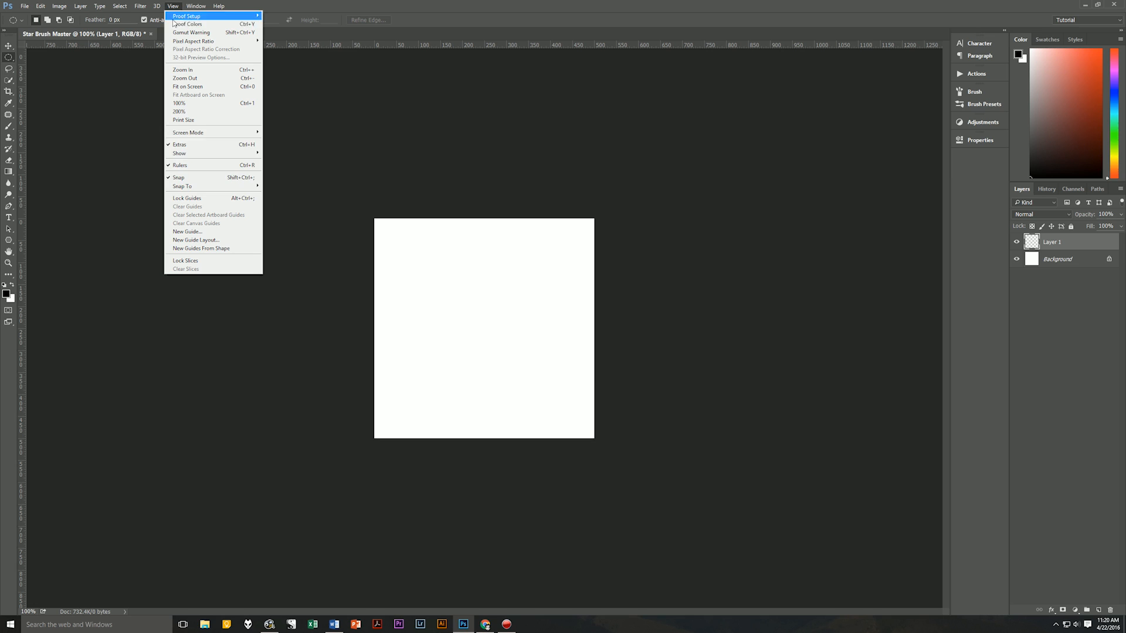
mouse_move(179, 165)
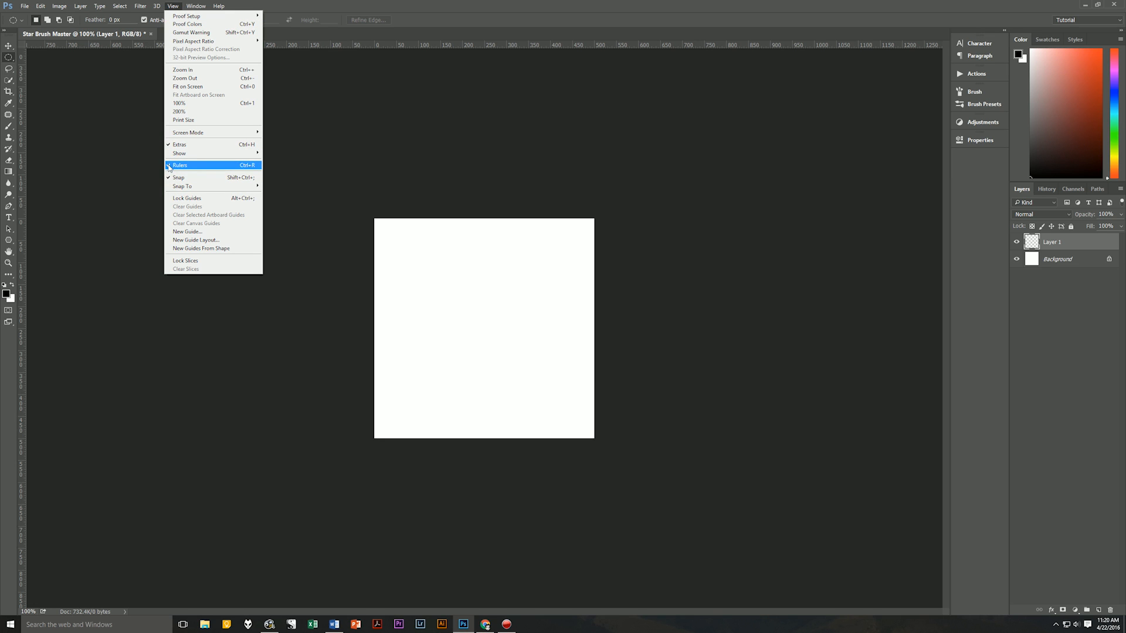
click(179, 166)
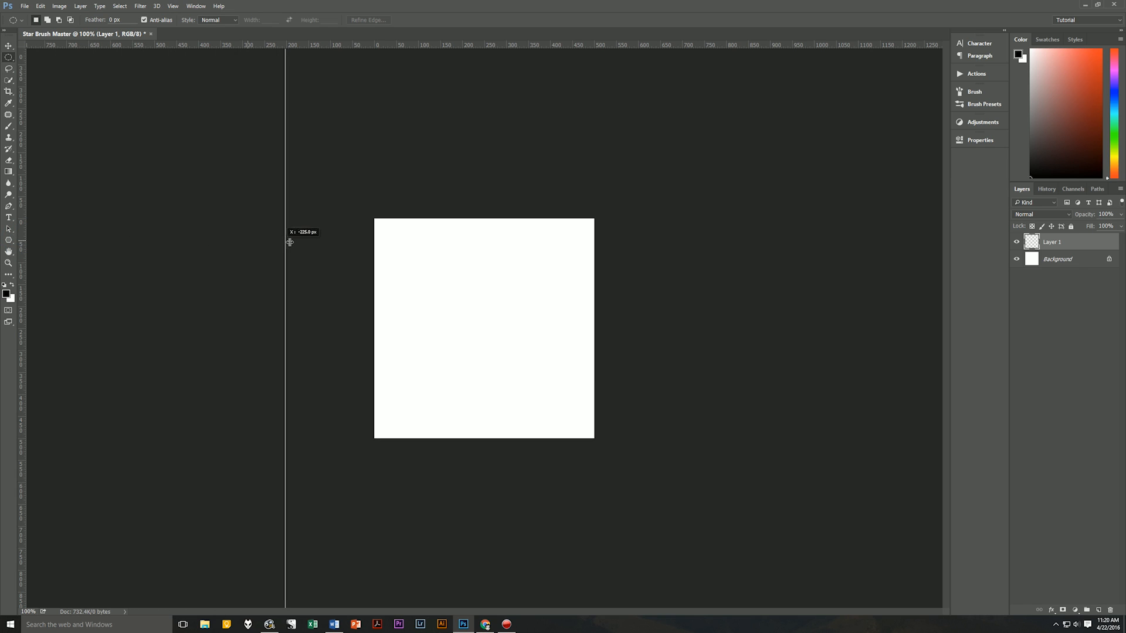
drag(285, 241, 431, 234)
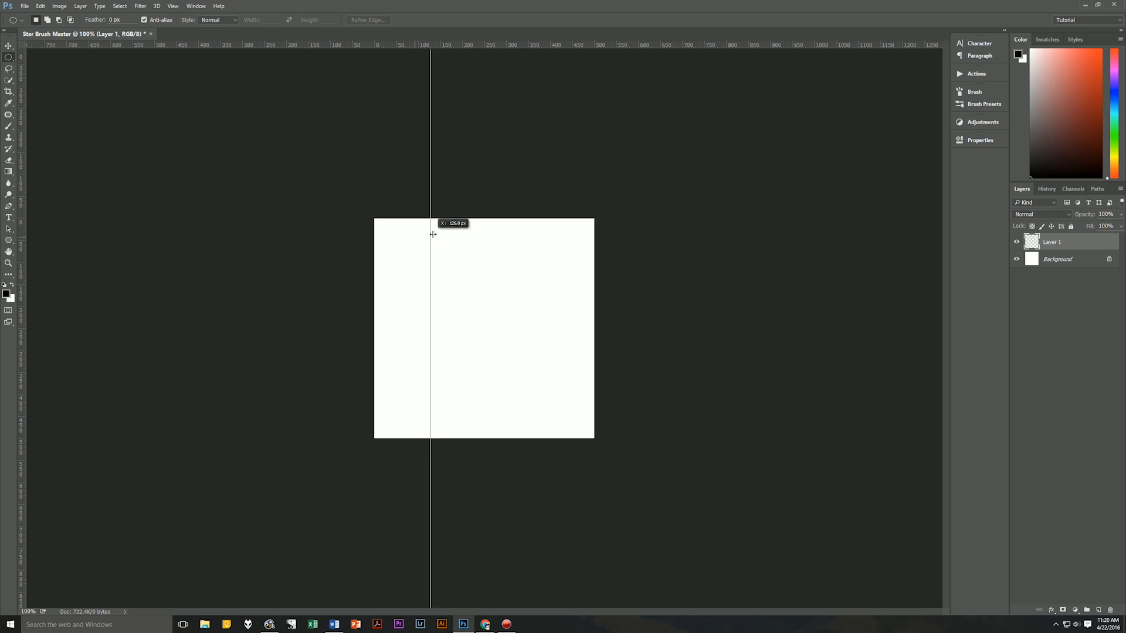
drag(431, 234, 476, 250)
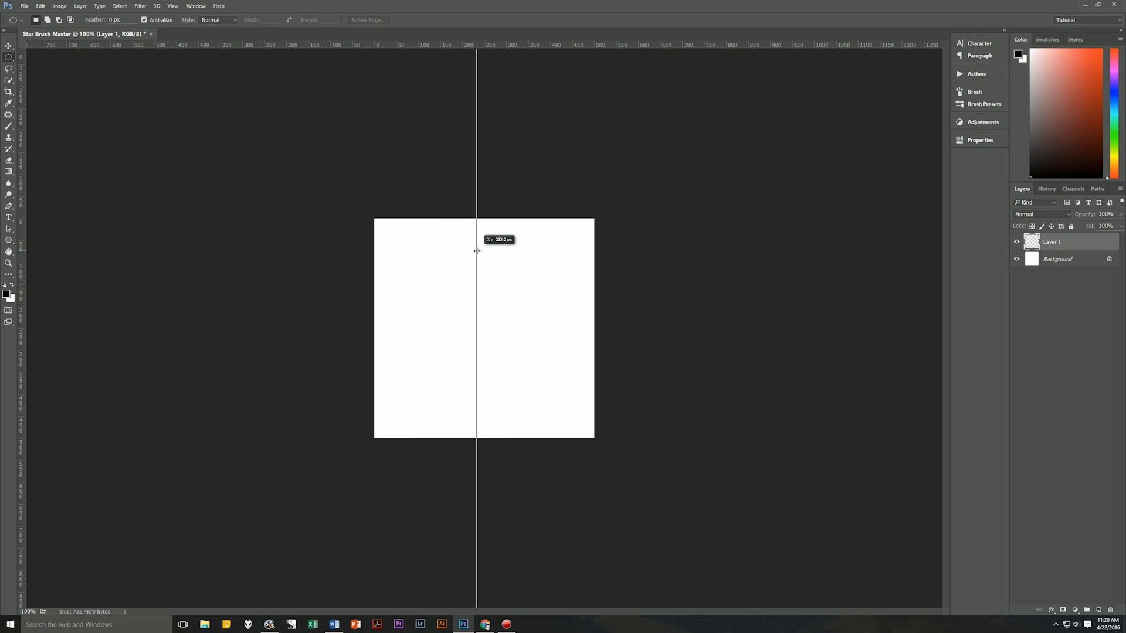
drag(476, 252, 479, 251)
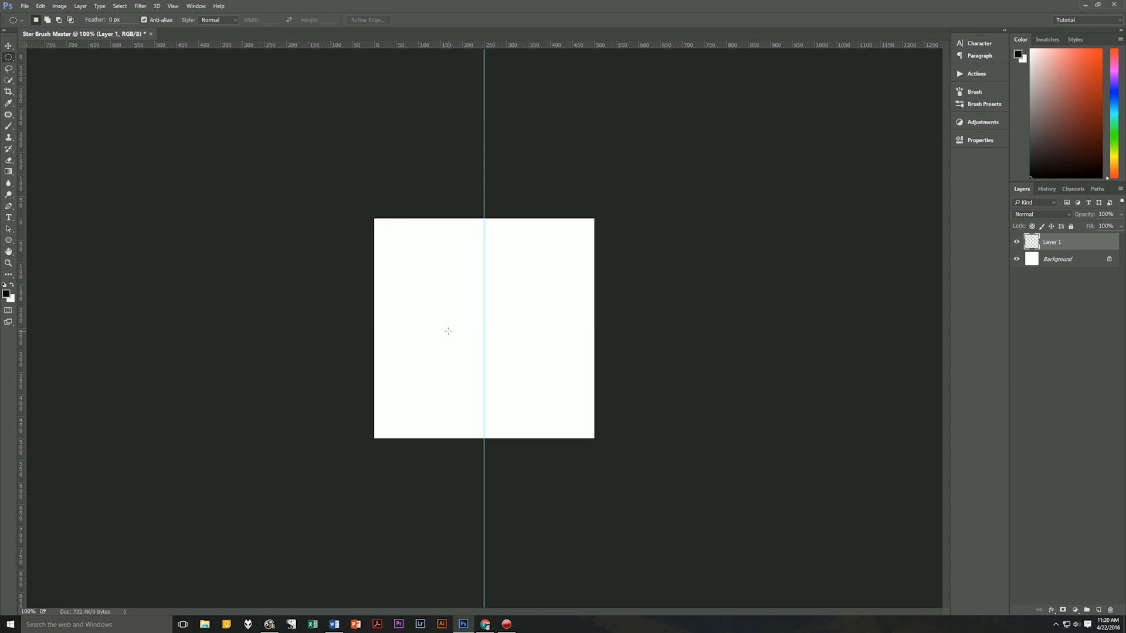
drag(448, 44, 539, 328)
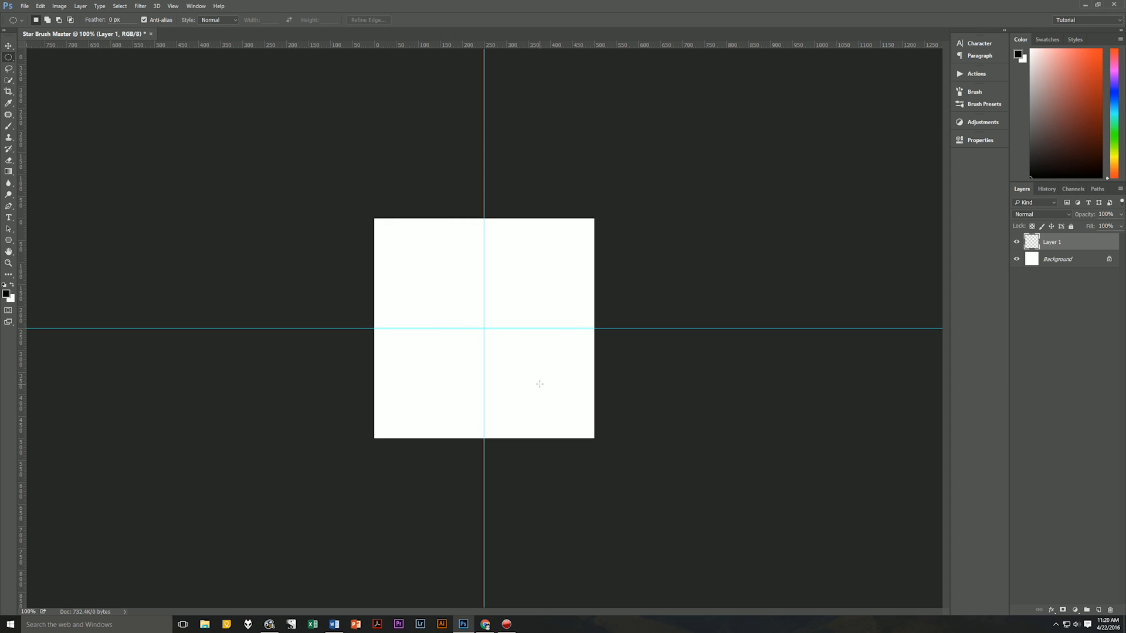
mouse_move(32, 63)
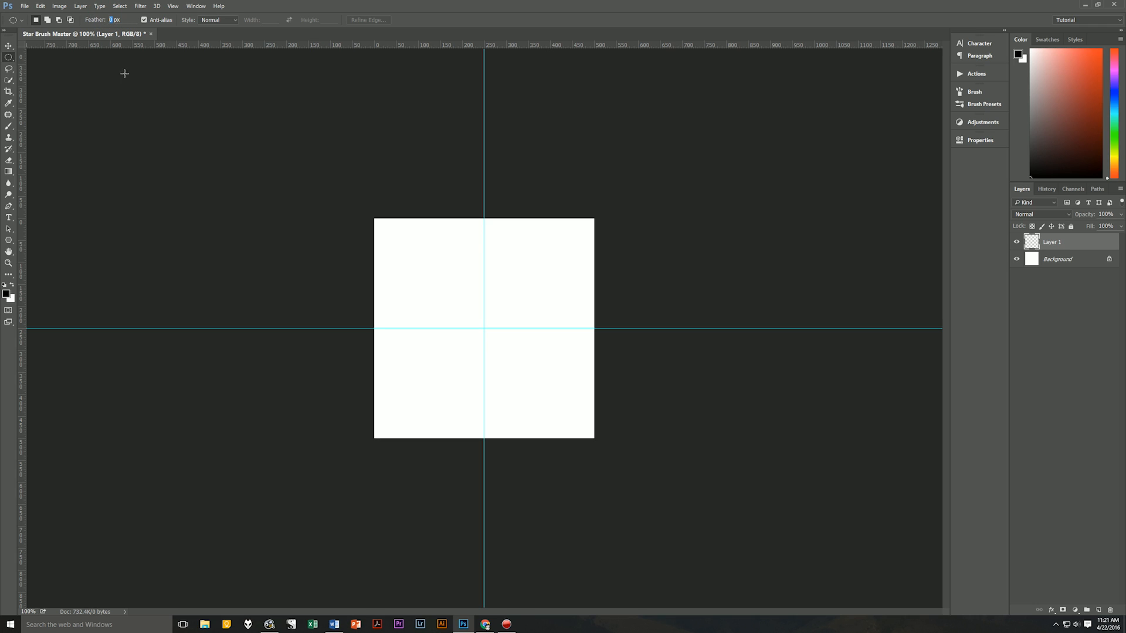
Make a tall, fixed-size elliptical marquee with 25 px feather centred on the guides
text(25)
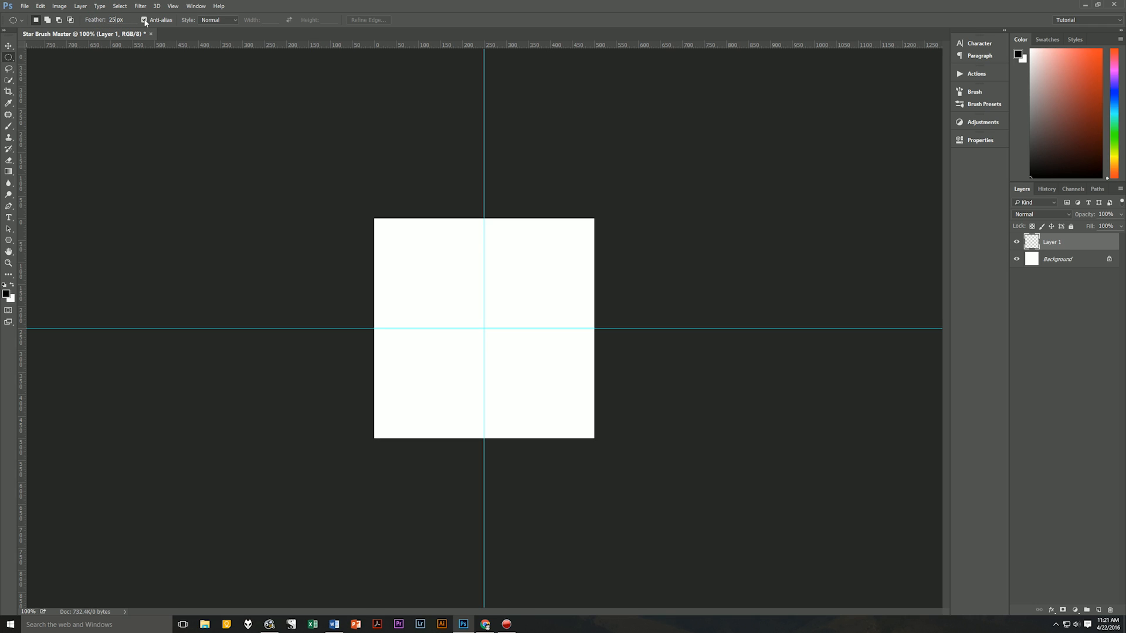
click(218, 19)
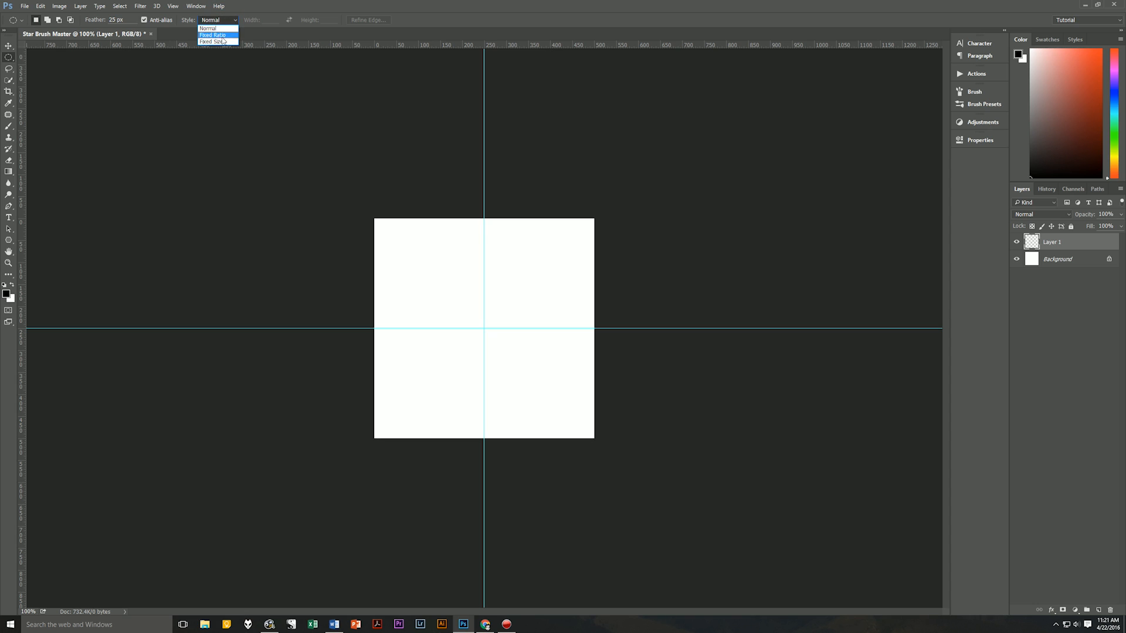
click(213, 41)
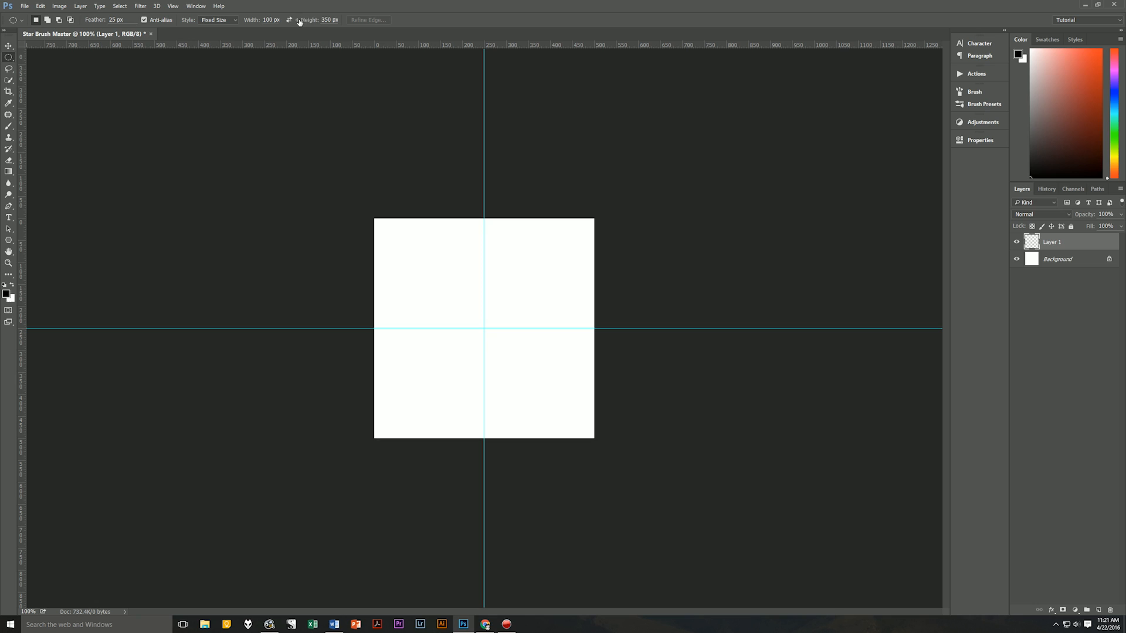
mouse_move(336, 51)
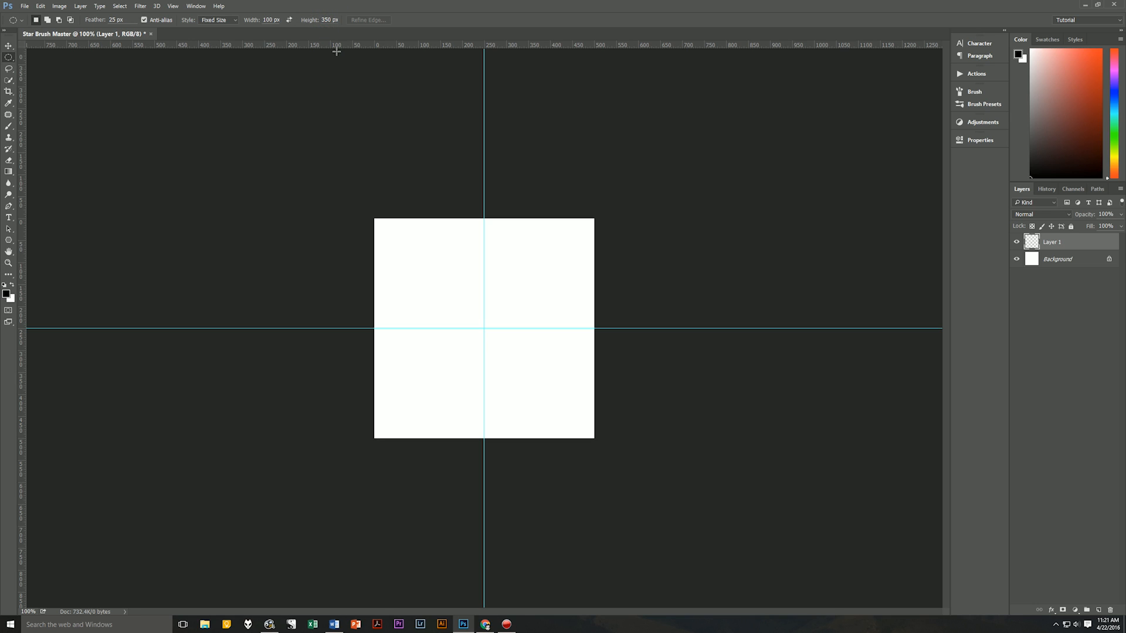
mouse_move(481, 329)
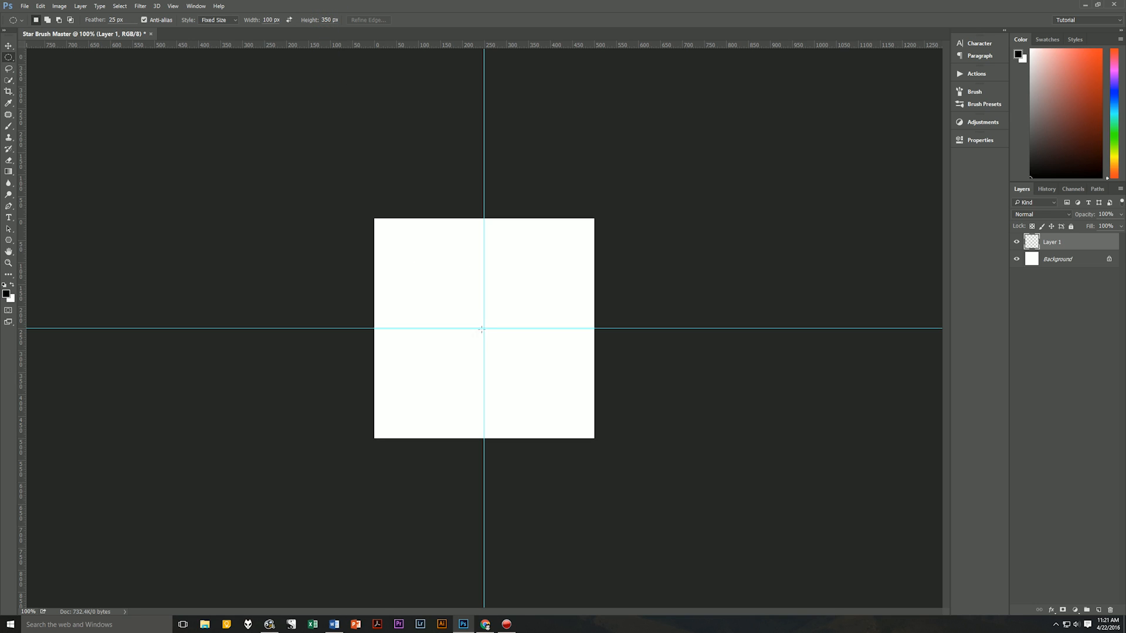
mouse_move(467, 291)
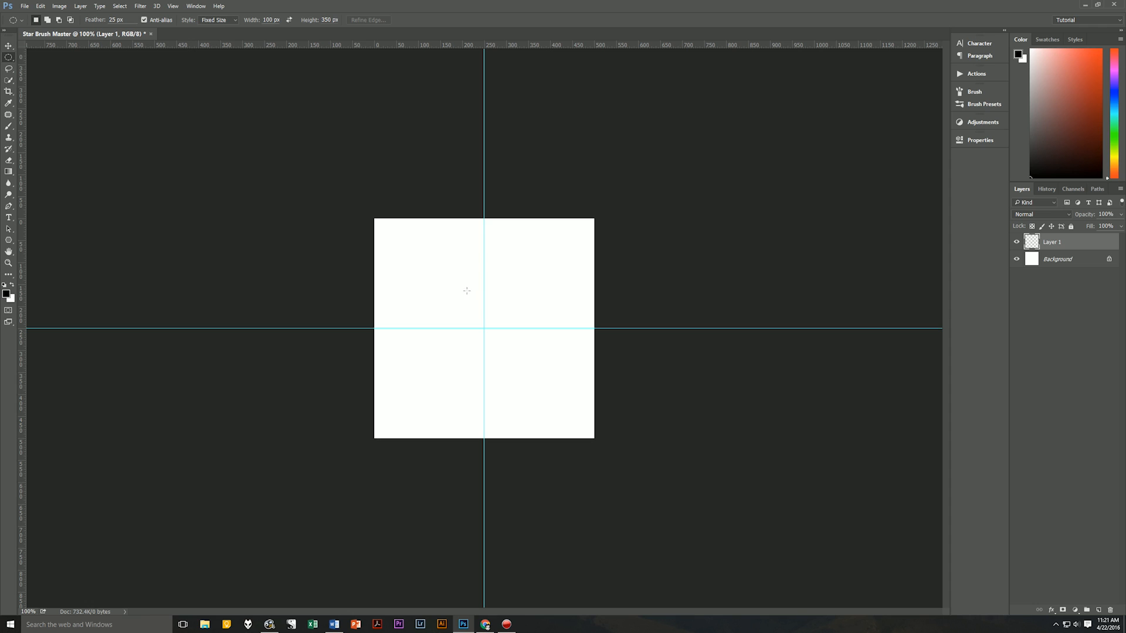
drag(465, 291, 485, 419)
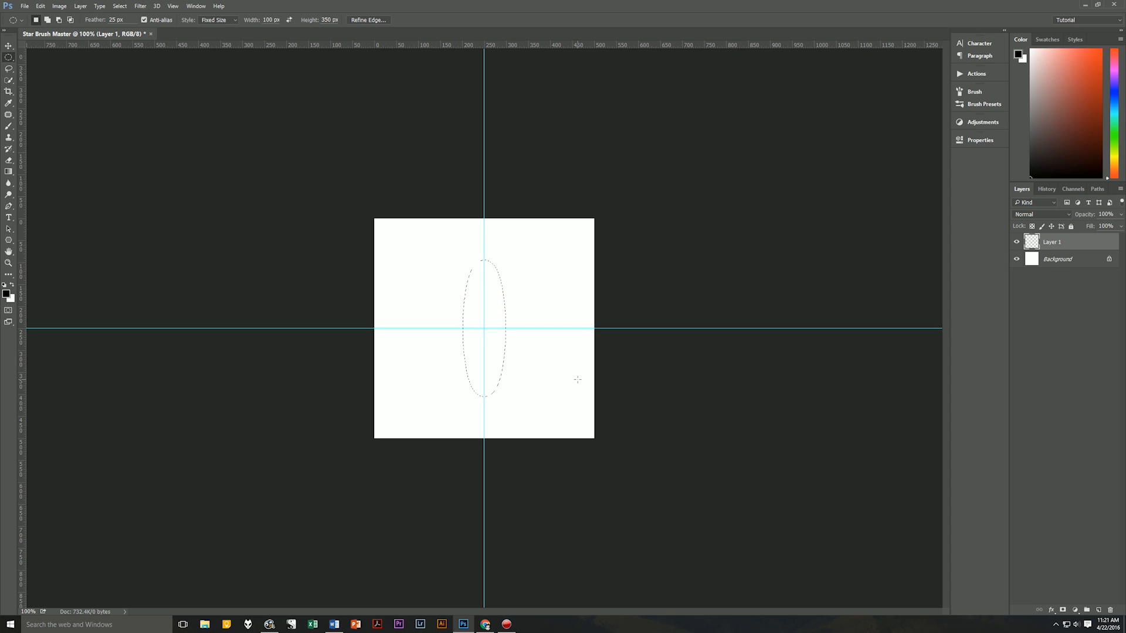
mouse_move(606, 390)
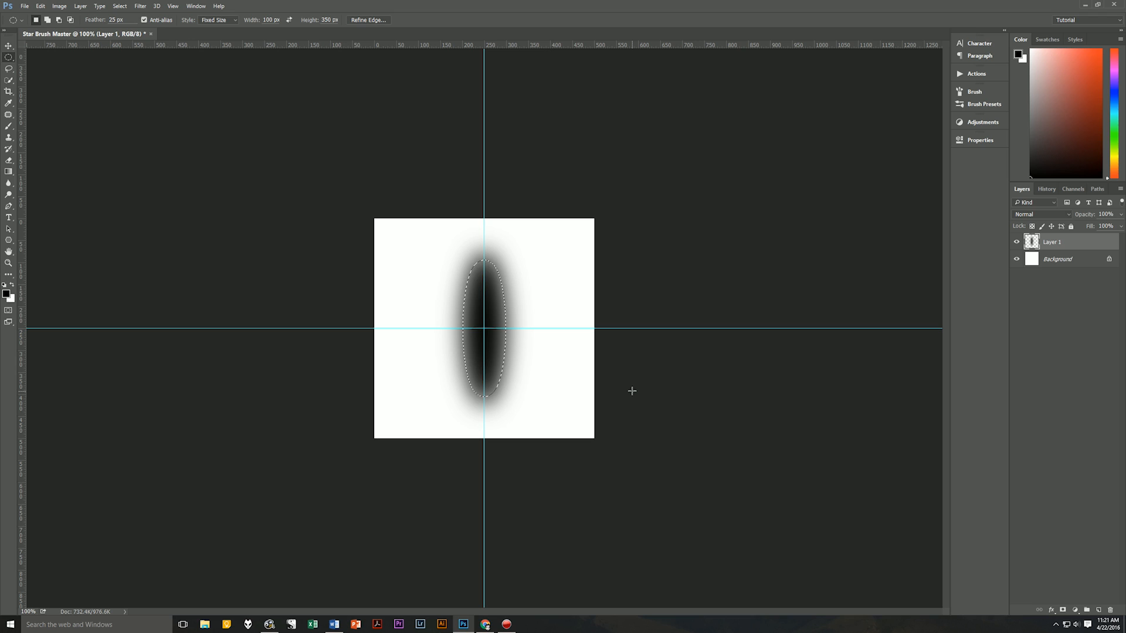
key(ctrl+d)
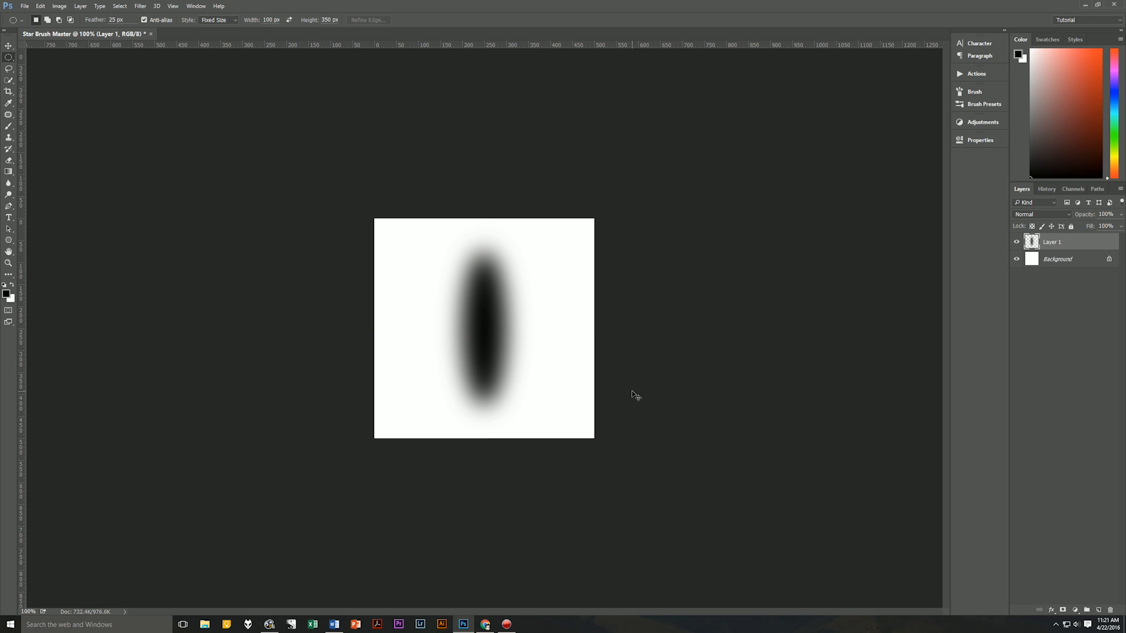
mouse_move(631, 391)
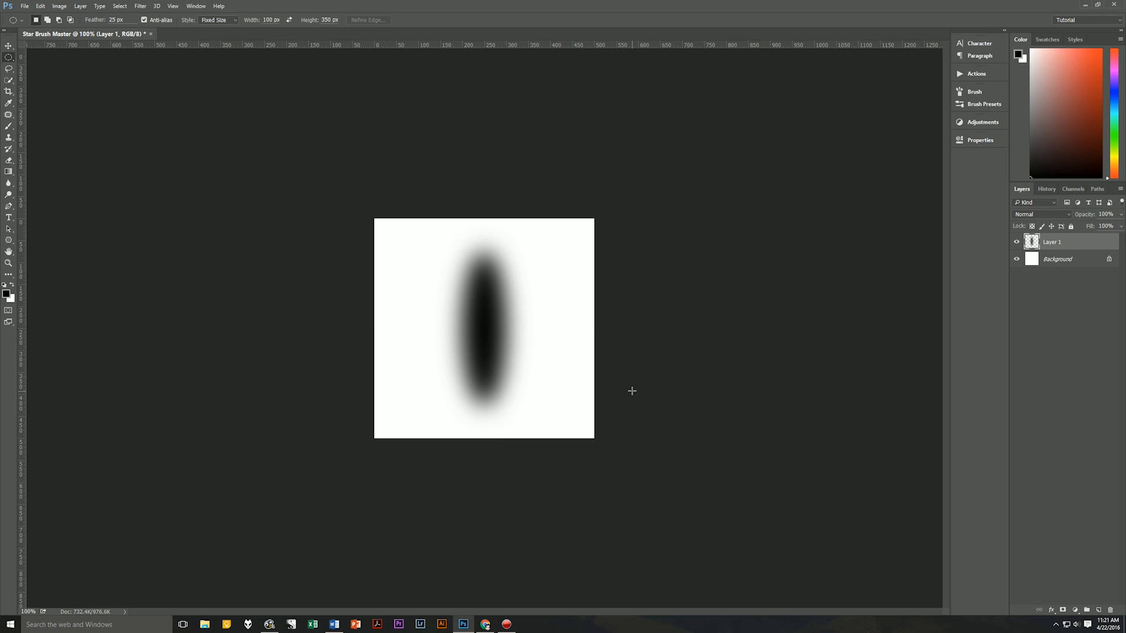
key(ctrl+t)
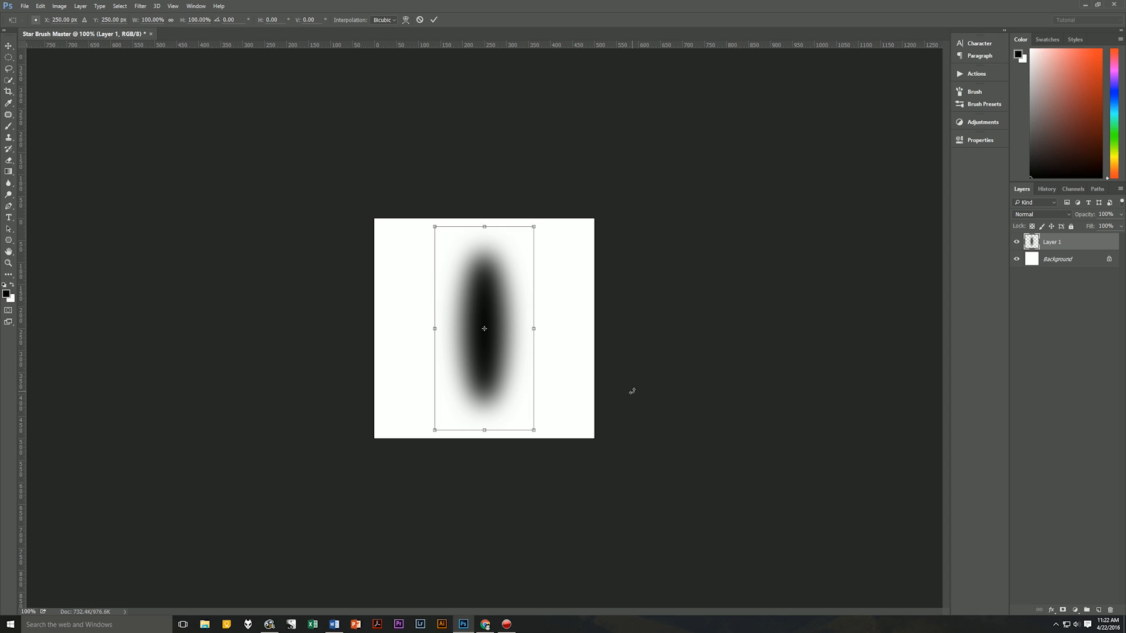
mouse_move(452, 285)
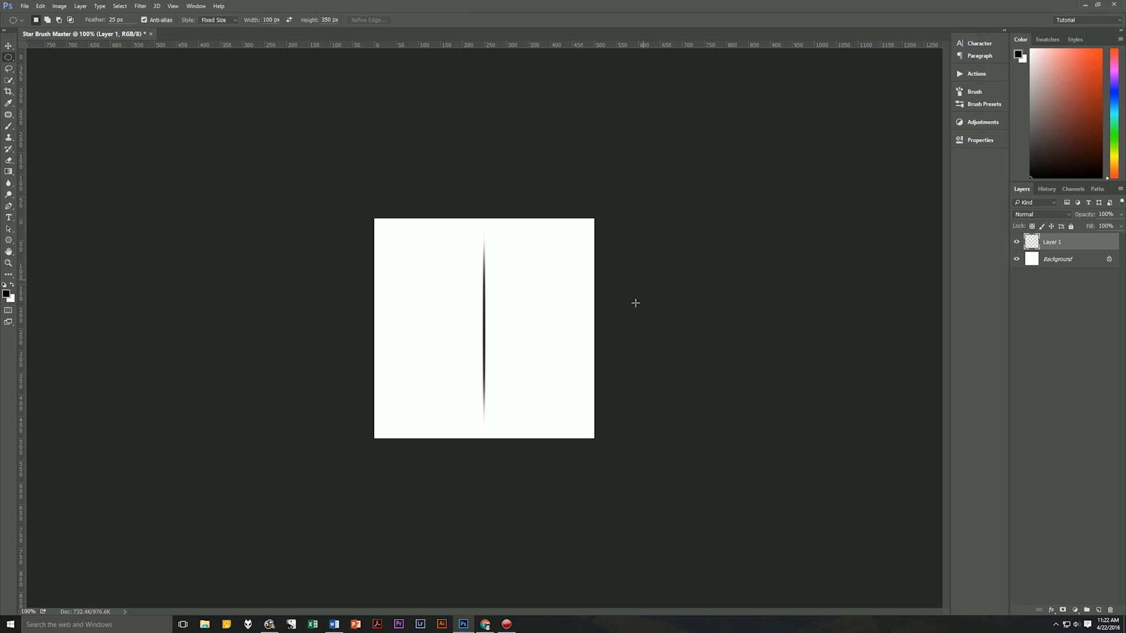
mouse_move(666, 358)
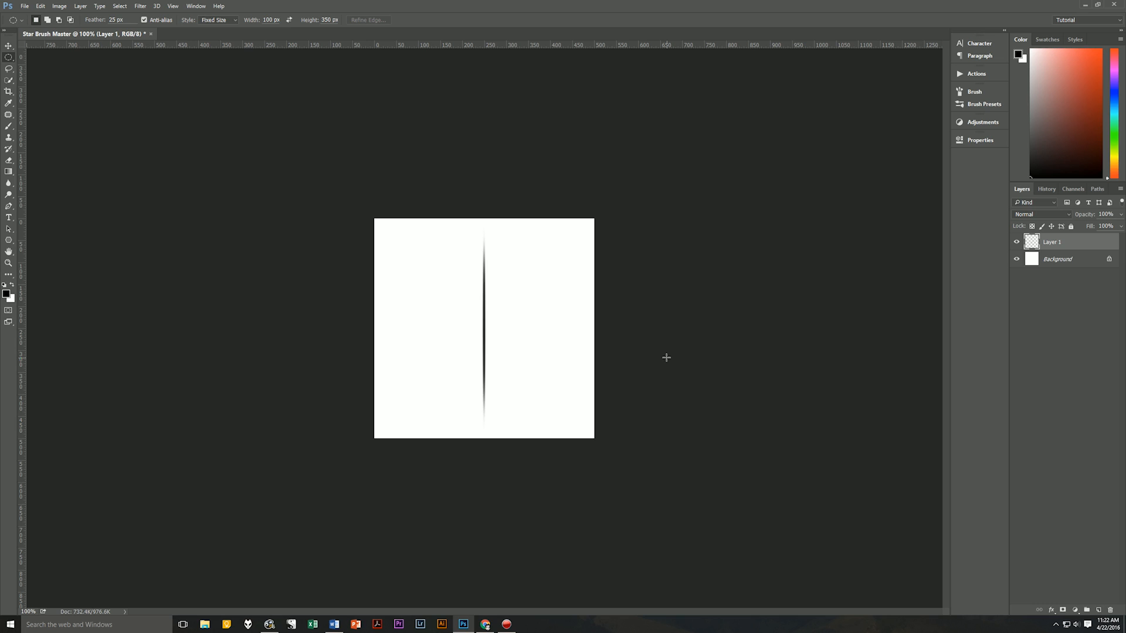
mouse_move(666, 360)
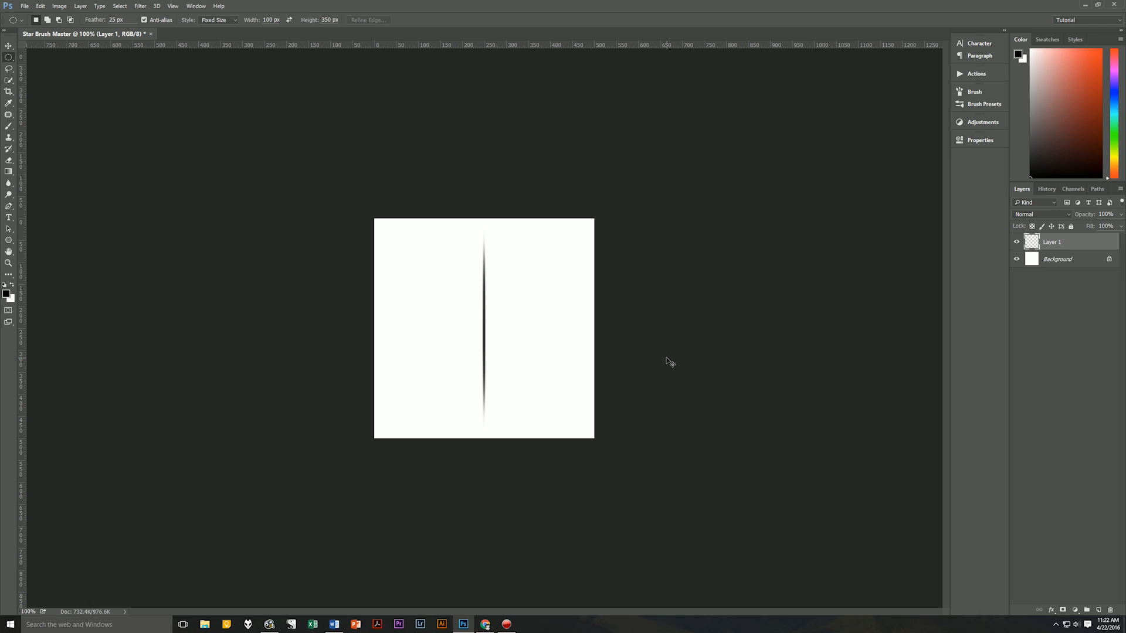
Duplicate the spike into a four-pointed cross and name the layer 'Basic Star'
key(ctrl+j)
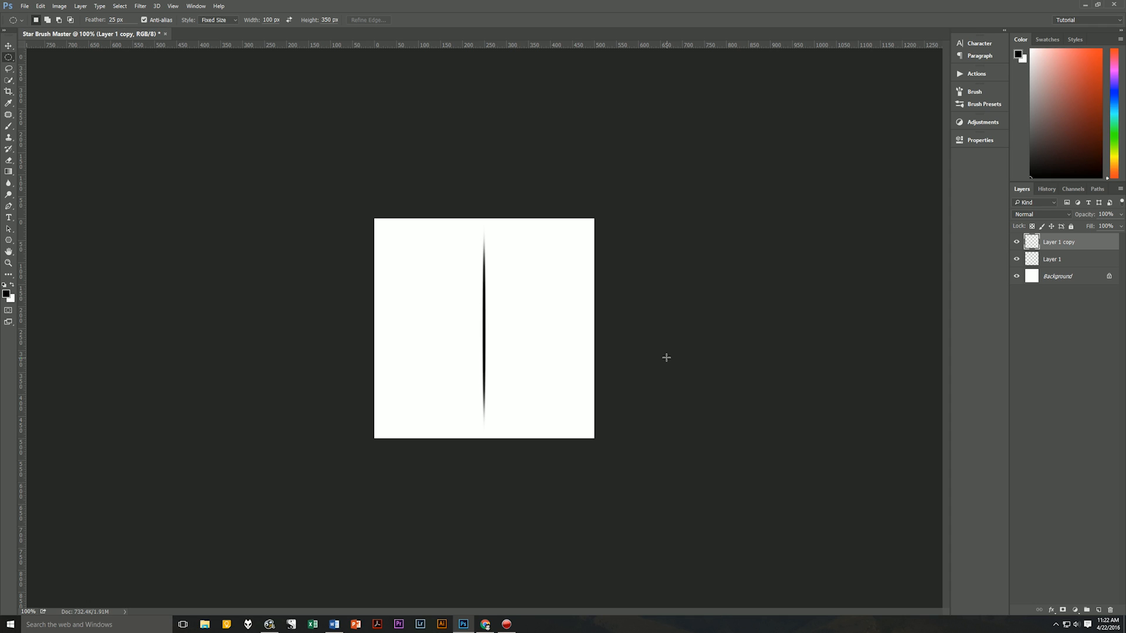
mouse_move(668, 362)
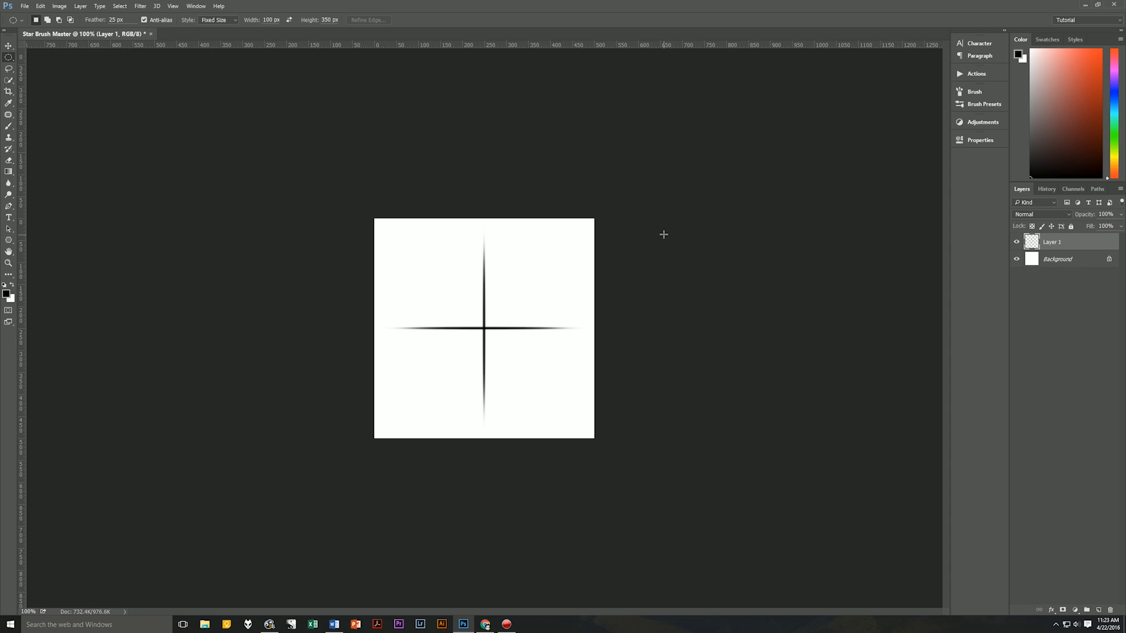
double_click(1052, 242)
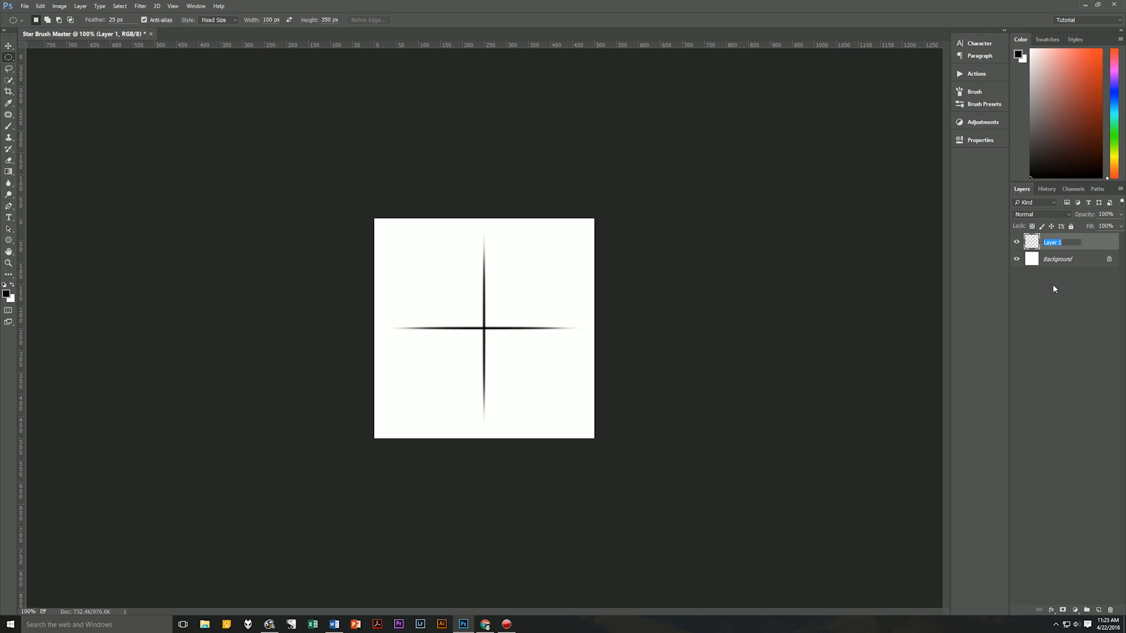
text(Basic Star)
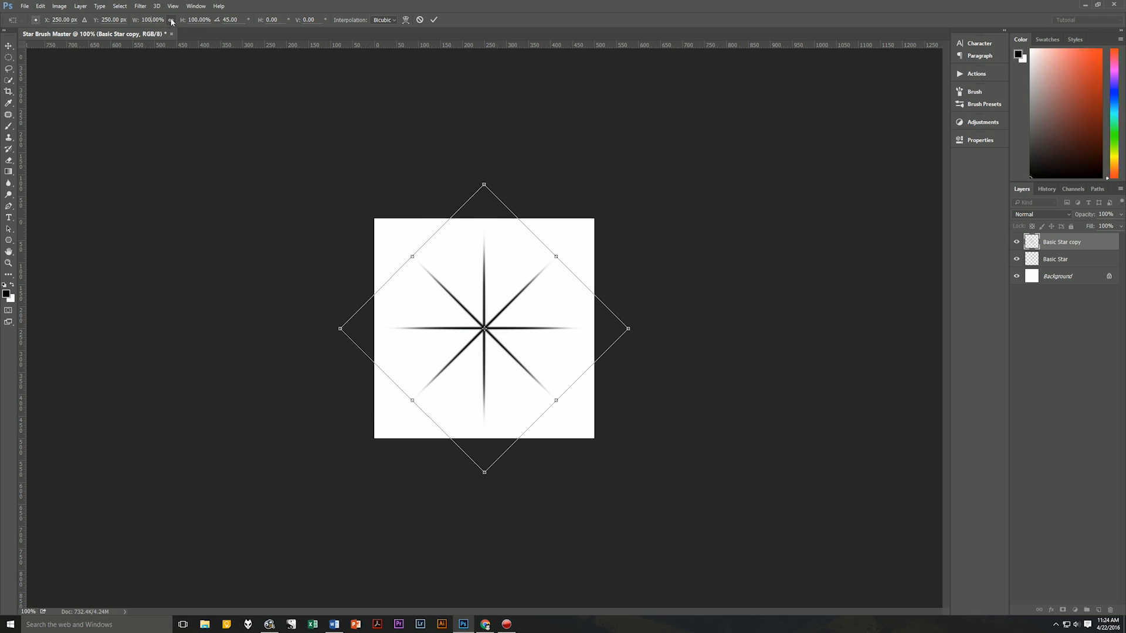
mouse_move(173, 22)
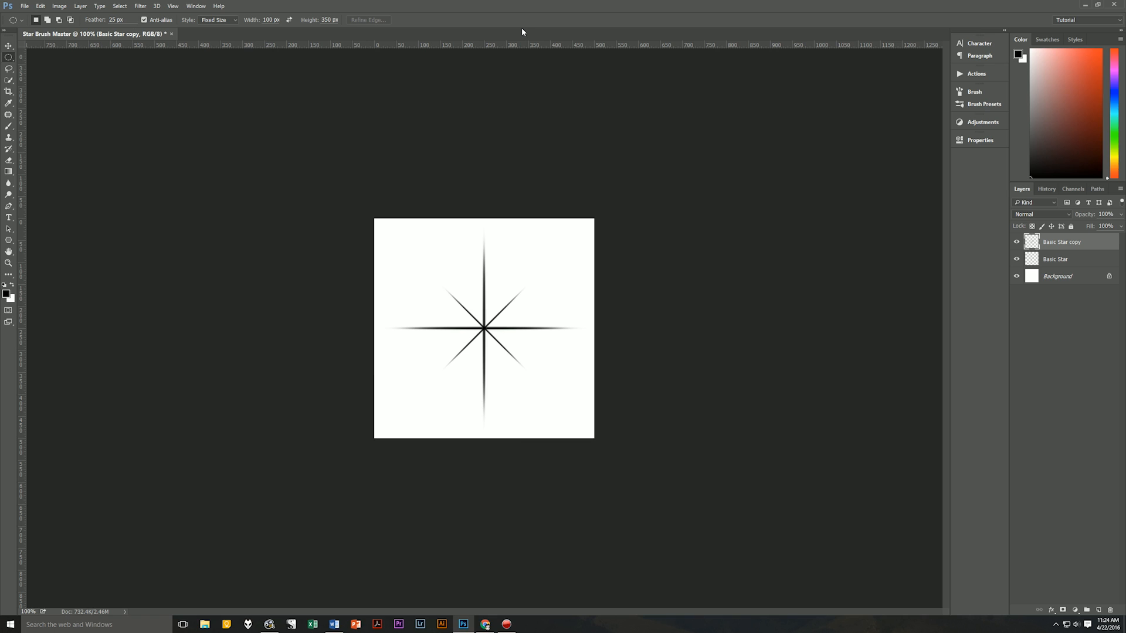
mouse_move(932, 68)
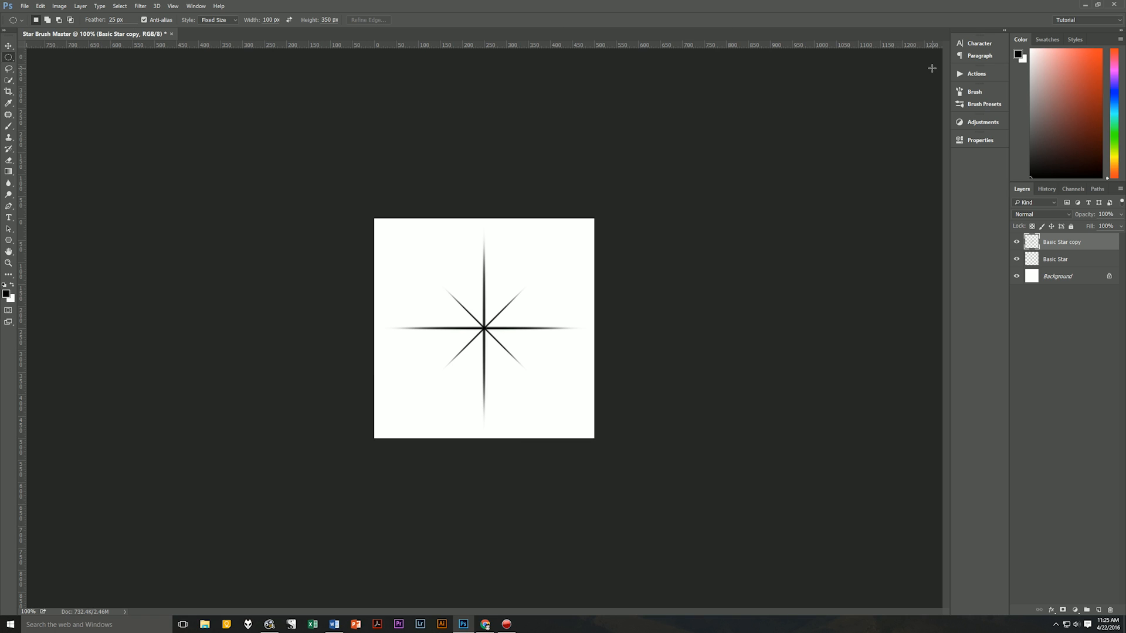
Rename the copy 'Inner Star' below Basic Star and add a top layer named 'Center'
double_click(1062, 243)
text(Inner Star)
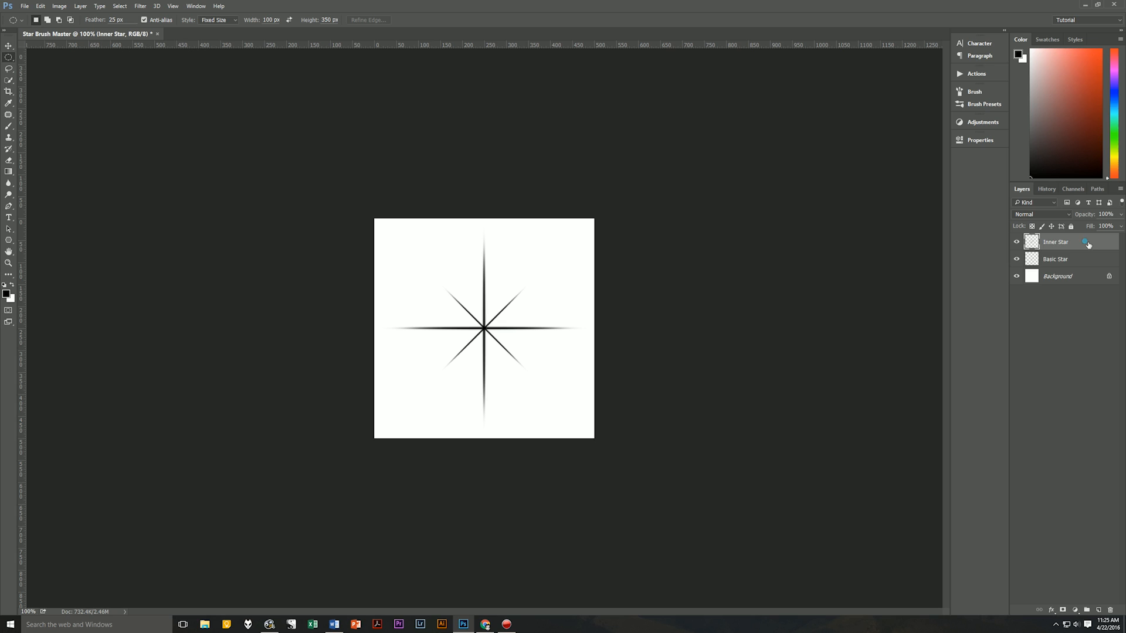
drag(1055, 242, 1056, 259)
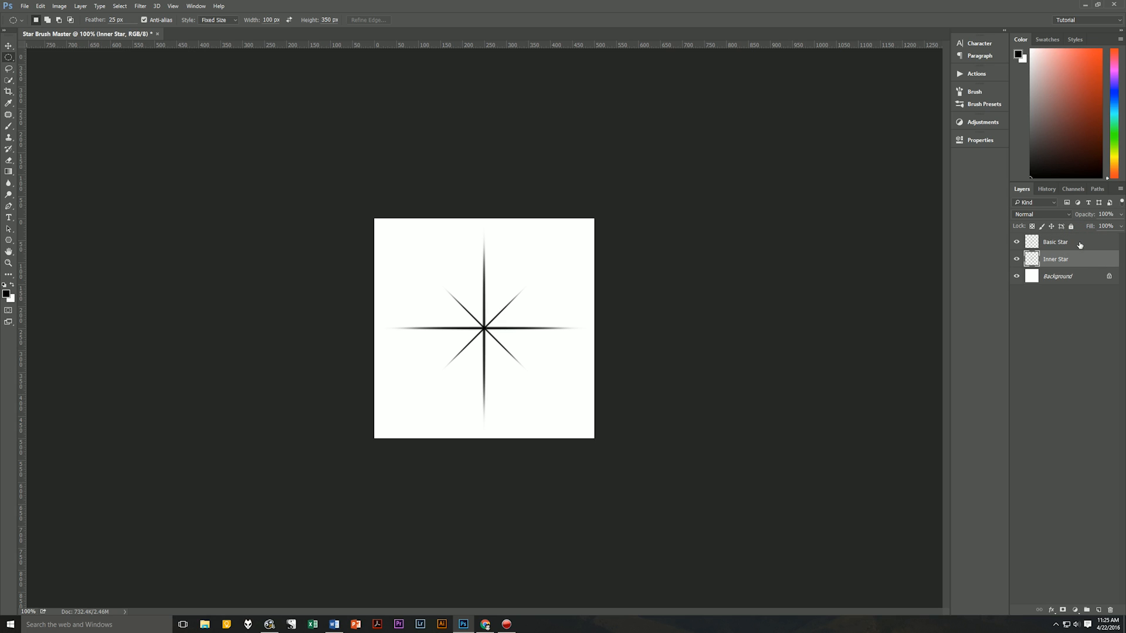
click(1056, 242)
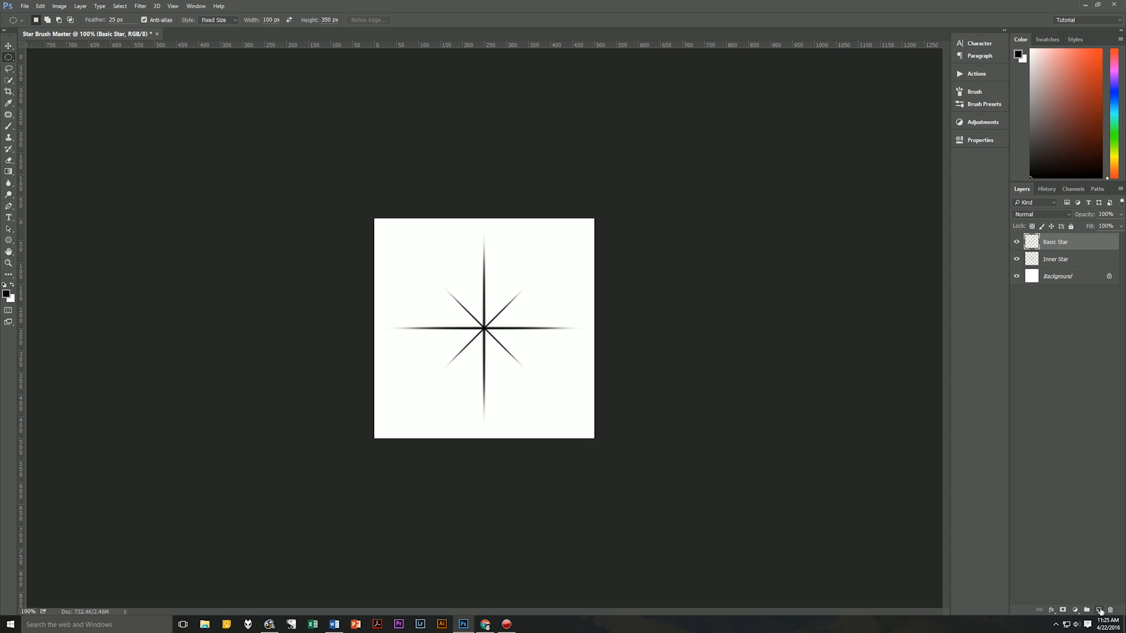
click(1099, 610)
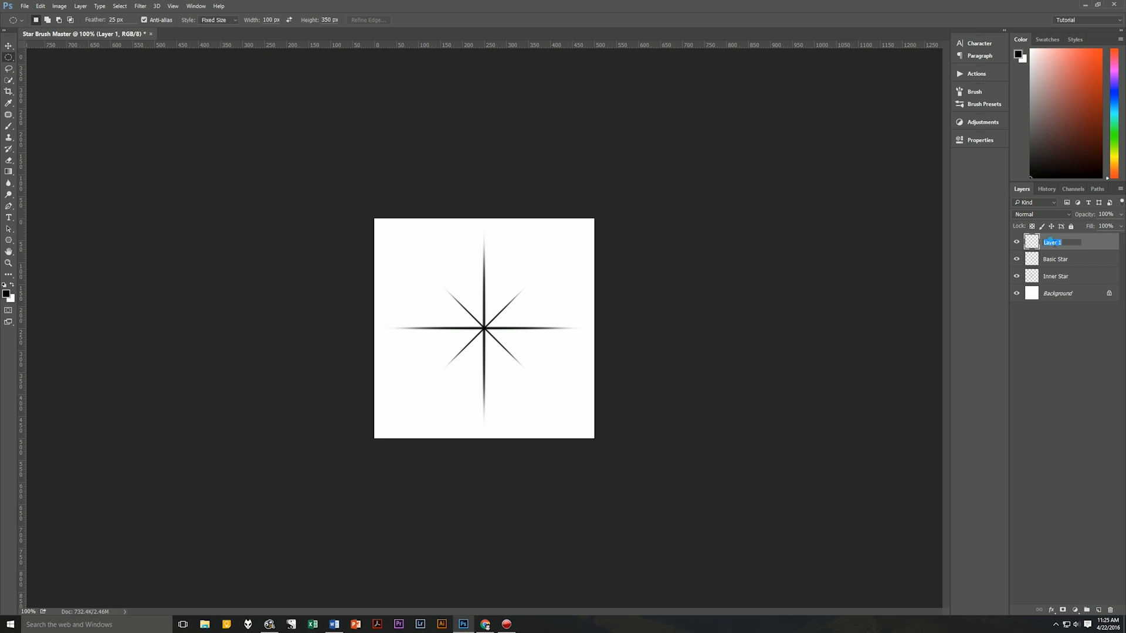
text(Center)
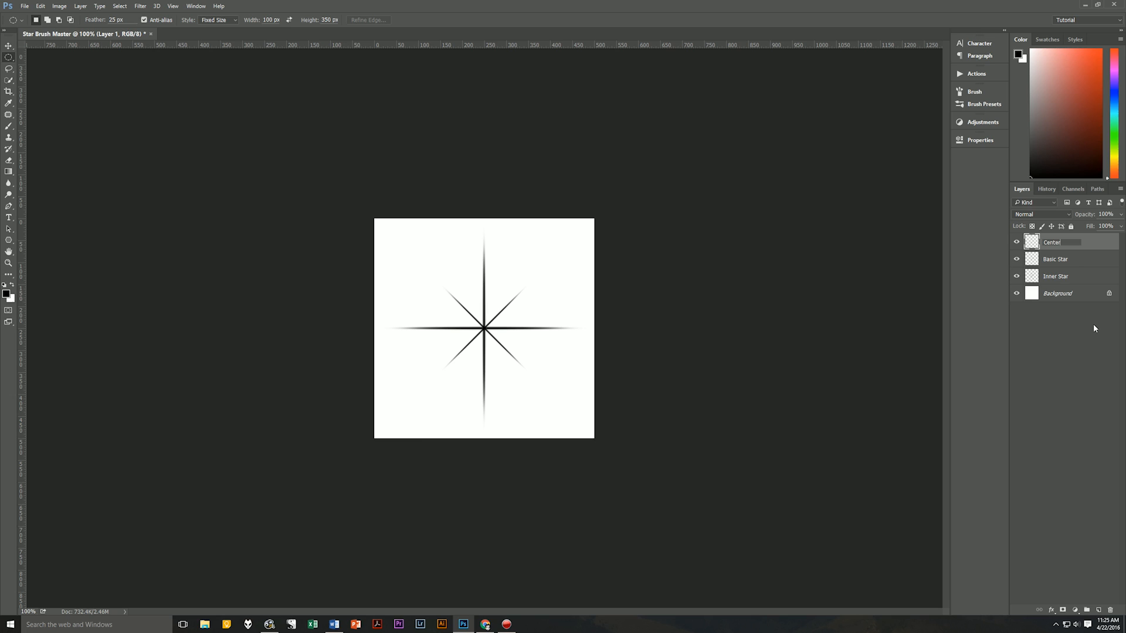
click(1055, 242)
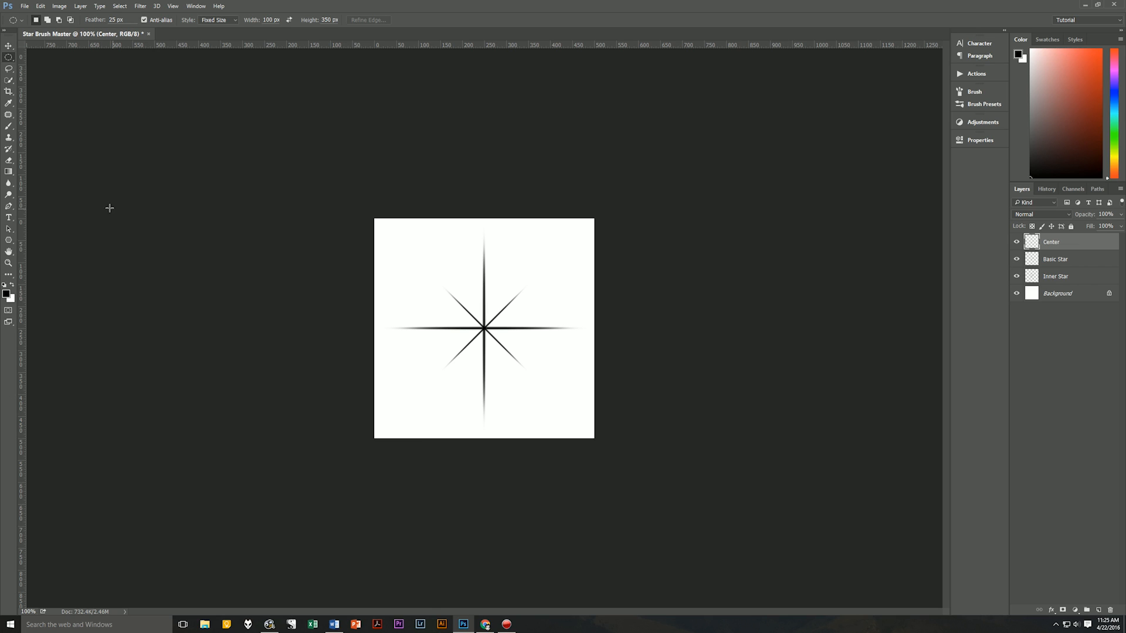
mouse_move(204, 214)
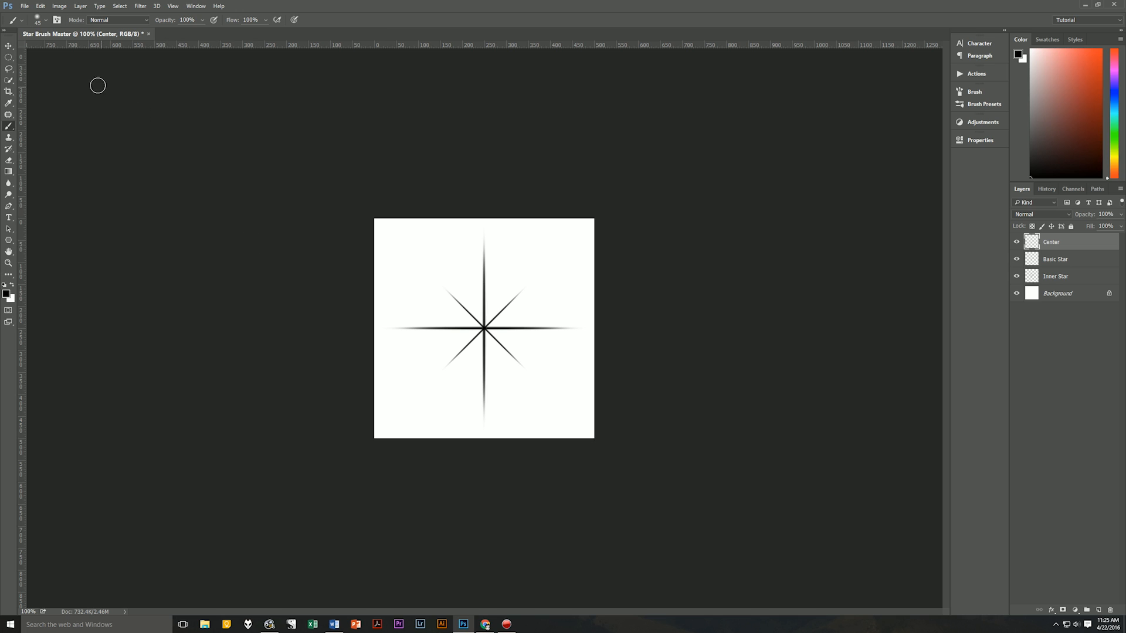
Paint one soft round black dot on the Center layer
click(37, 19)
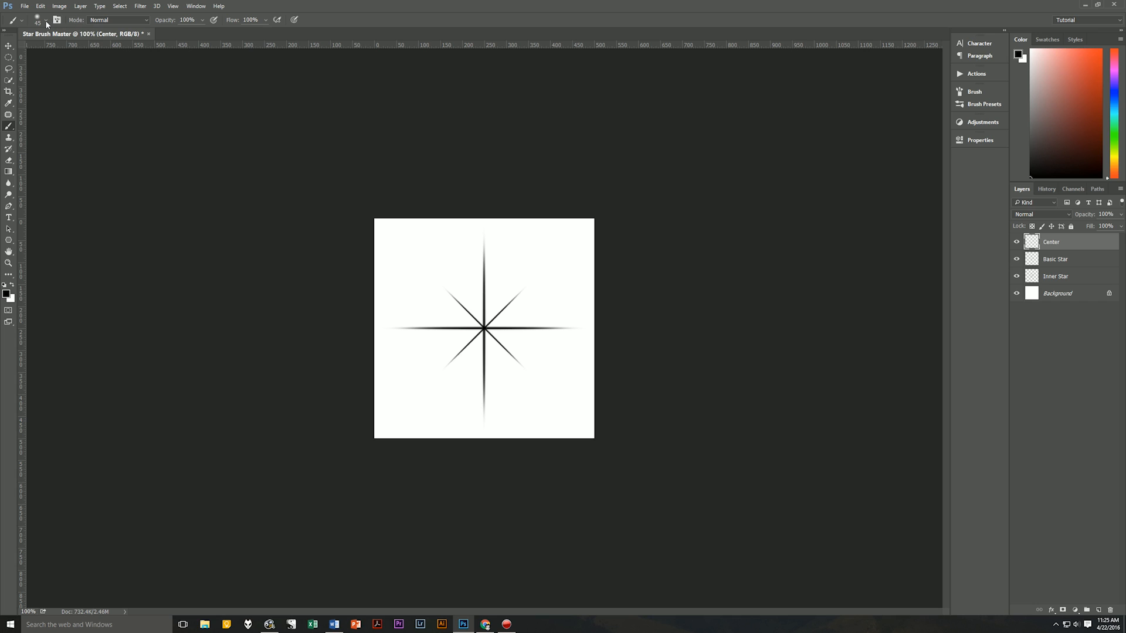
click(45, 20)
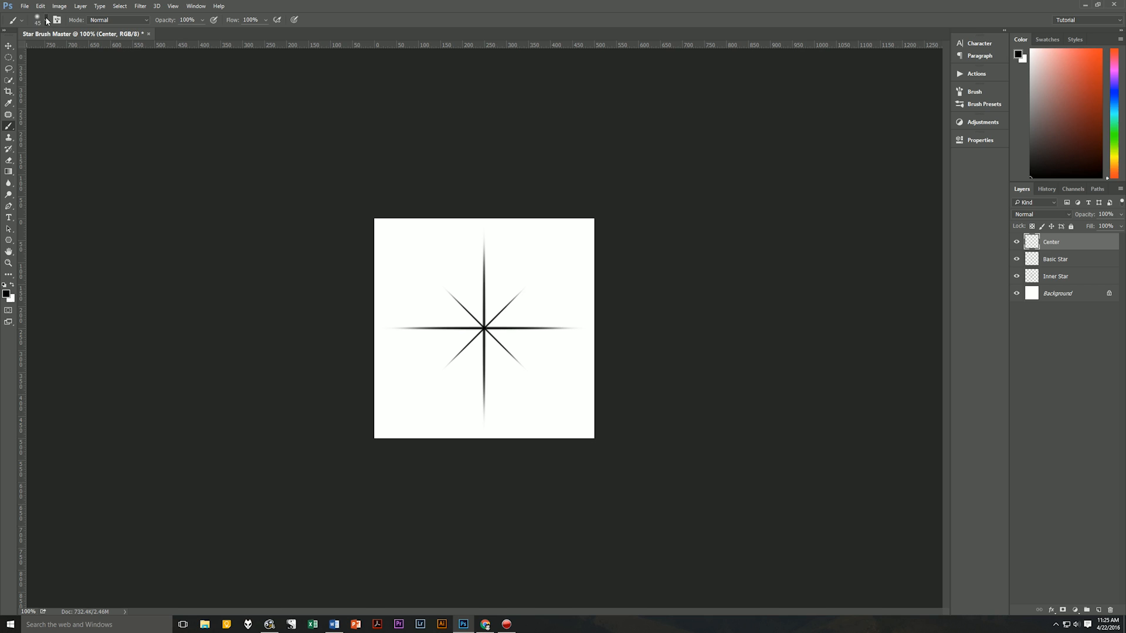
mouse_move(487, 307)
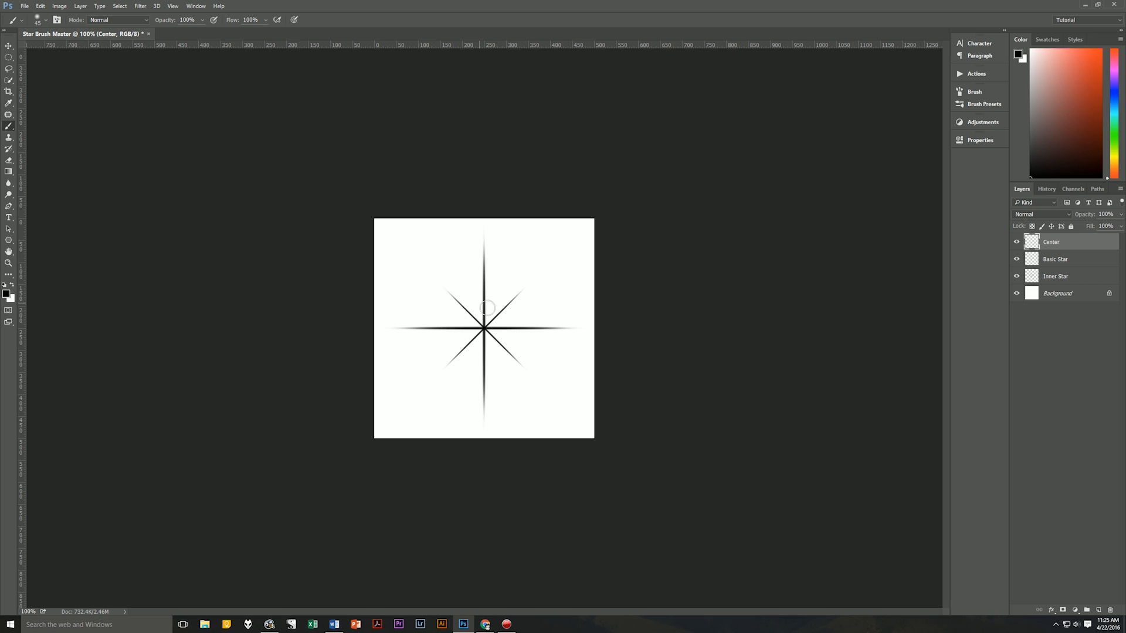
mouse_move(464, 286)
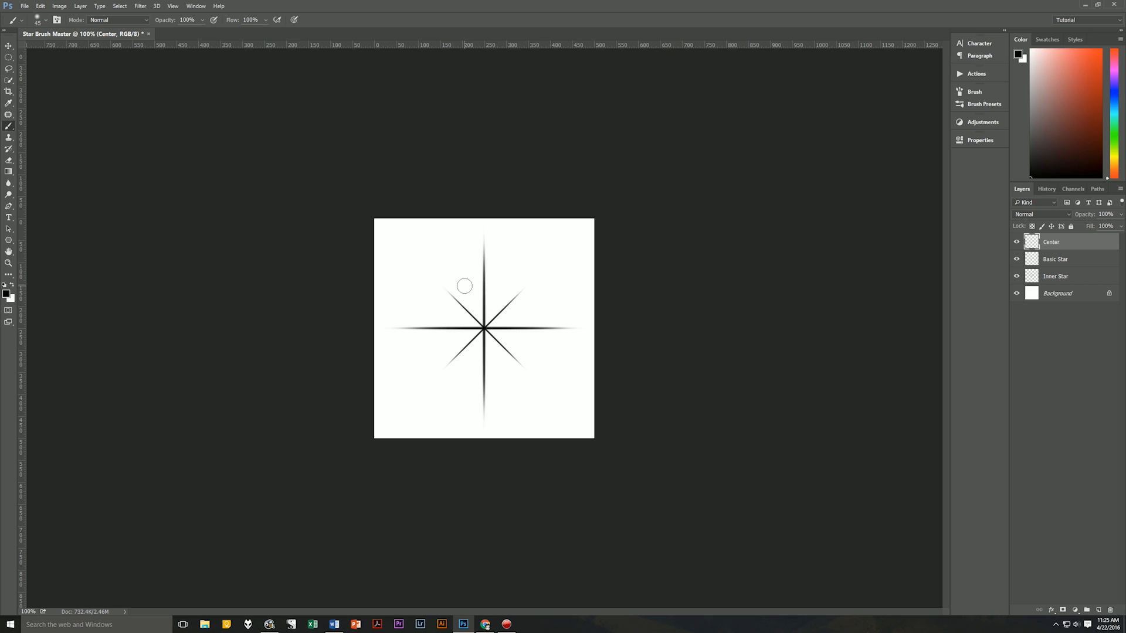
click(464, 285)
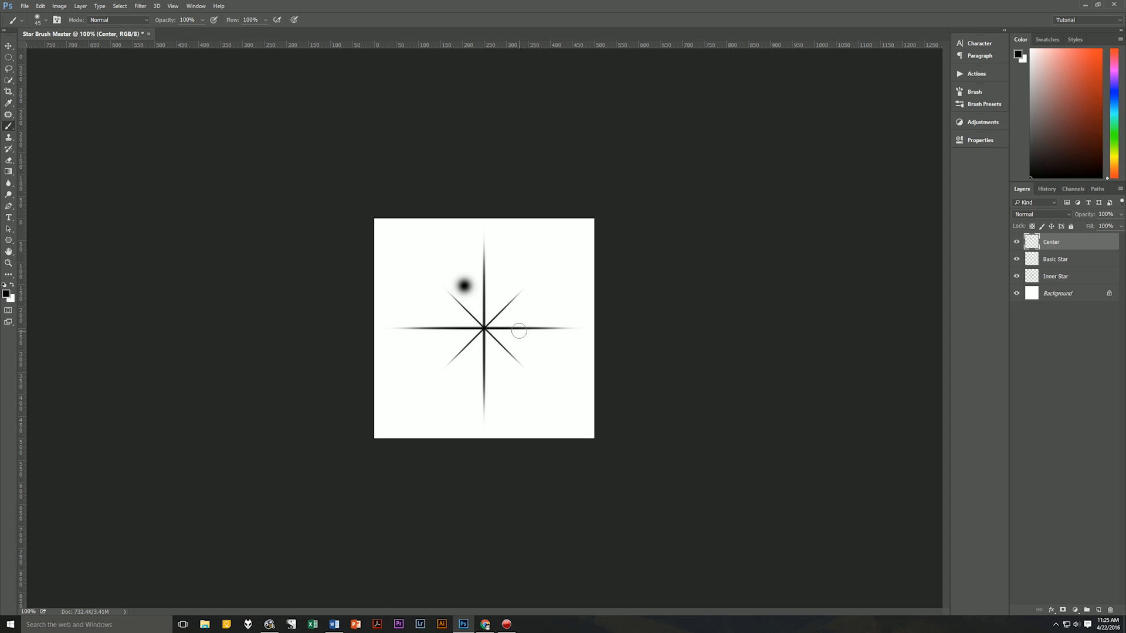
mouse_move(522, 336)
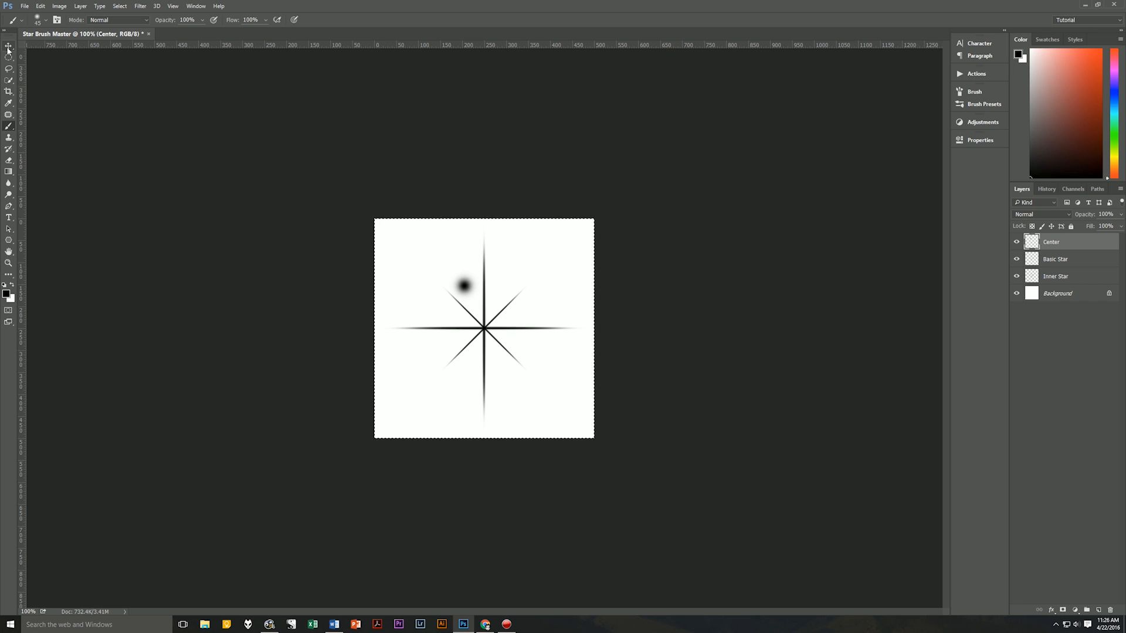
Move the soft dot onto the middle of the star
click(8, 48)
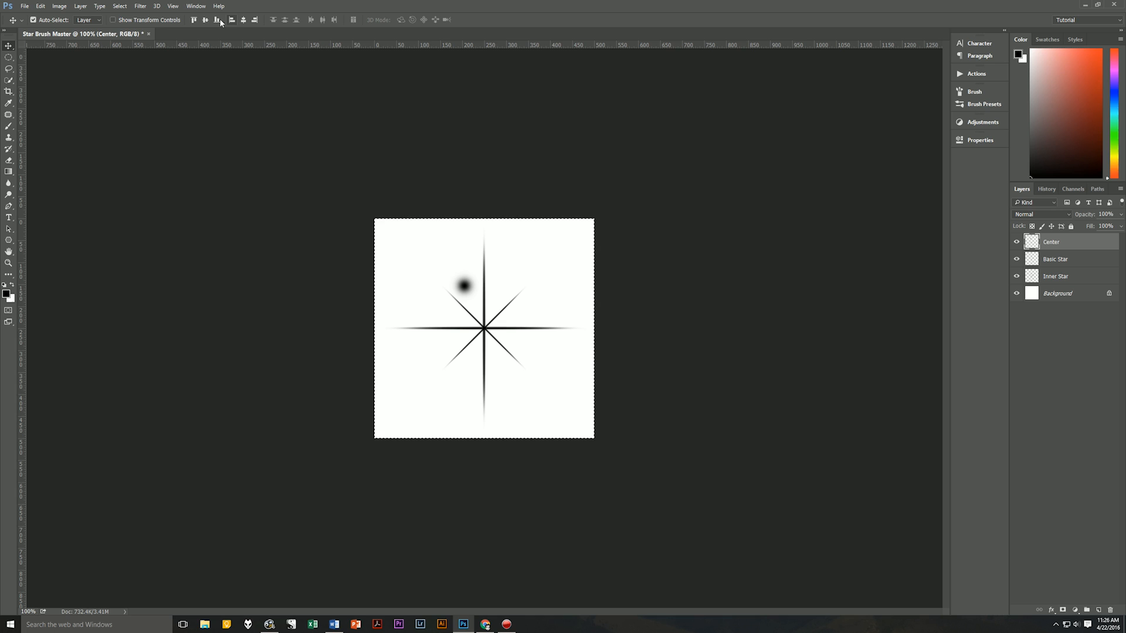
drag(464, 285, 462, 330)
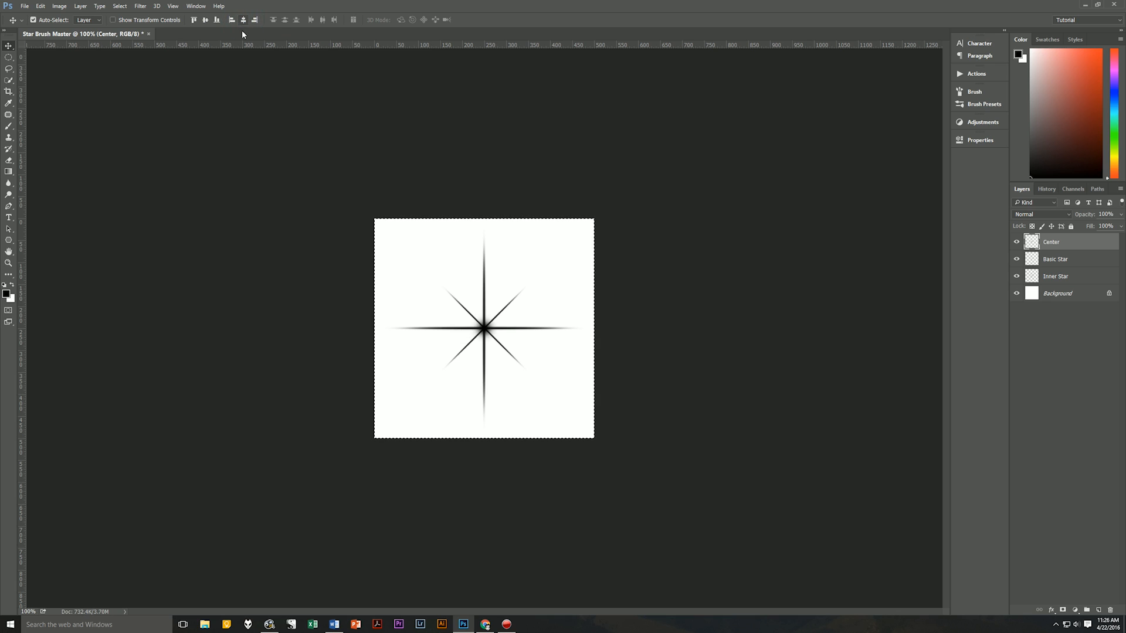
mouse_move(649, 261)
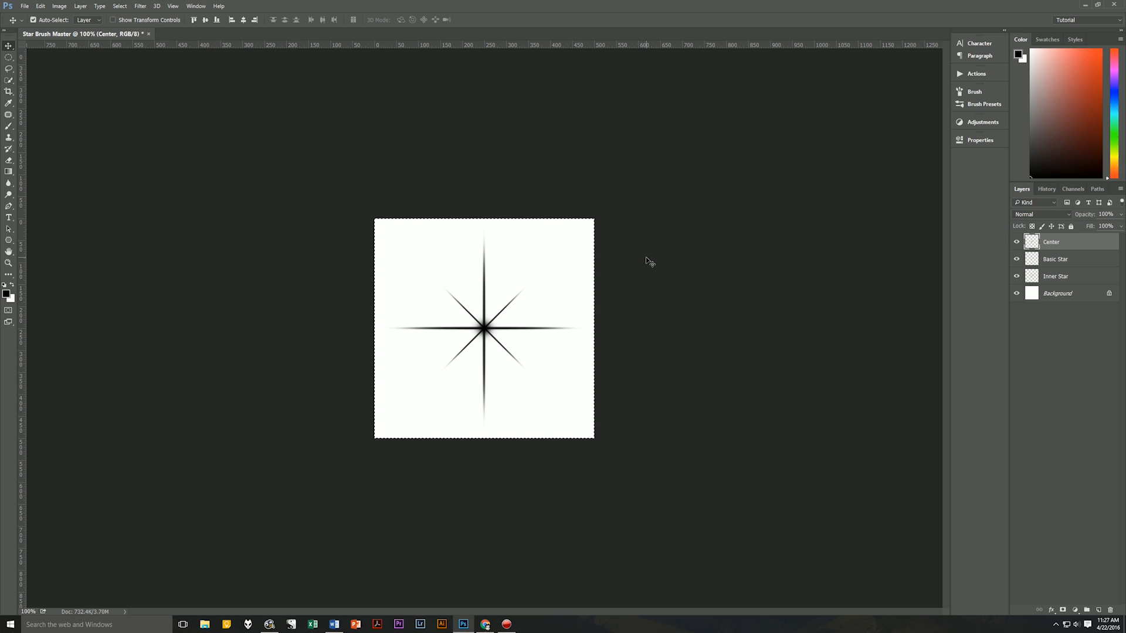
mouse_move(81, 93)
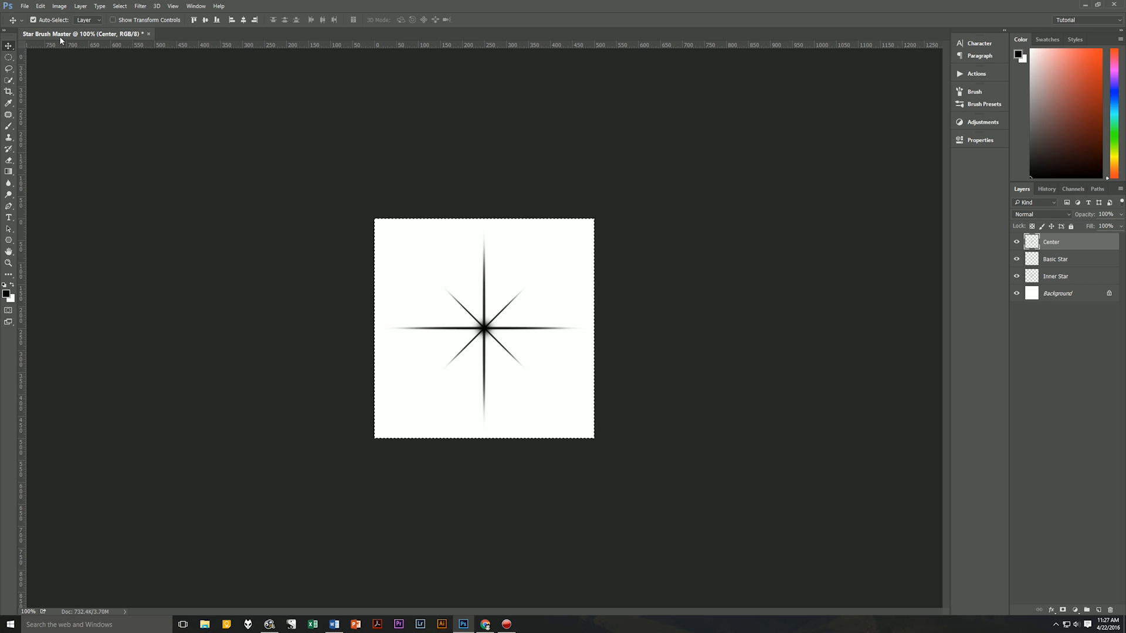
Define the star as a brush preset named 'Star Brush 01'
click(40, 6)
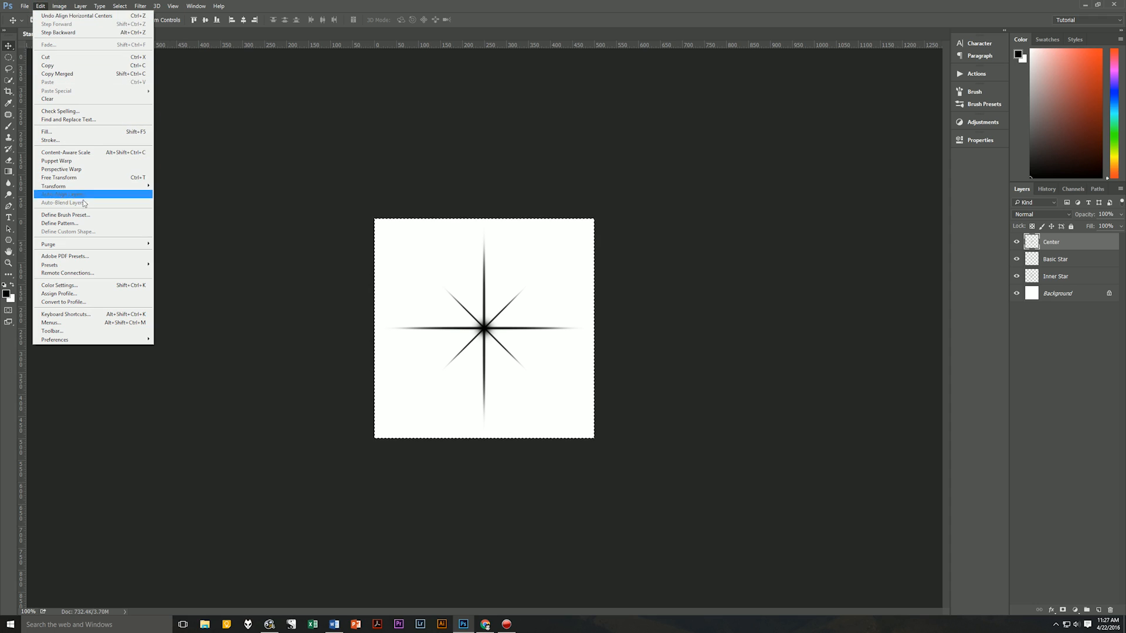
click(65, 215)
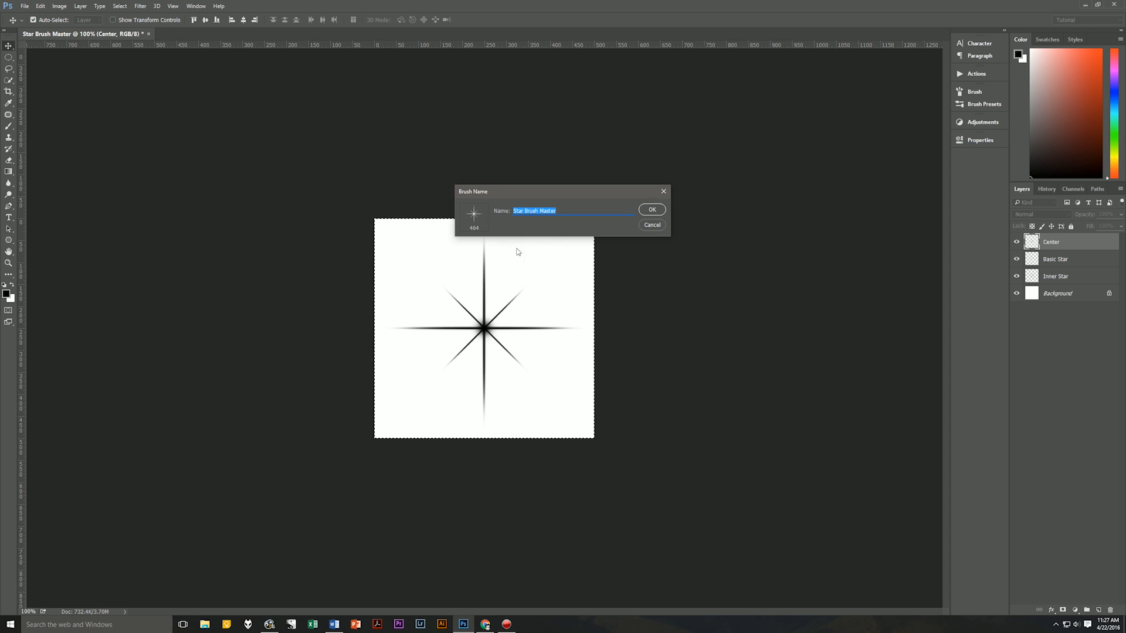
text(St)
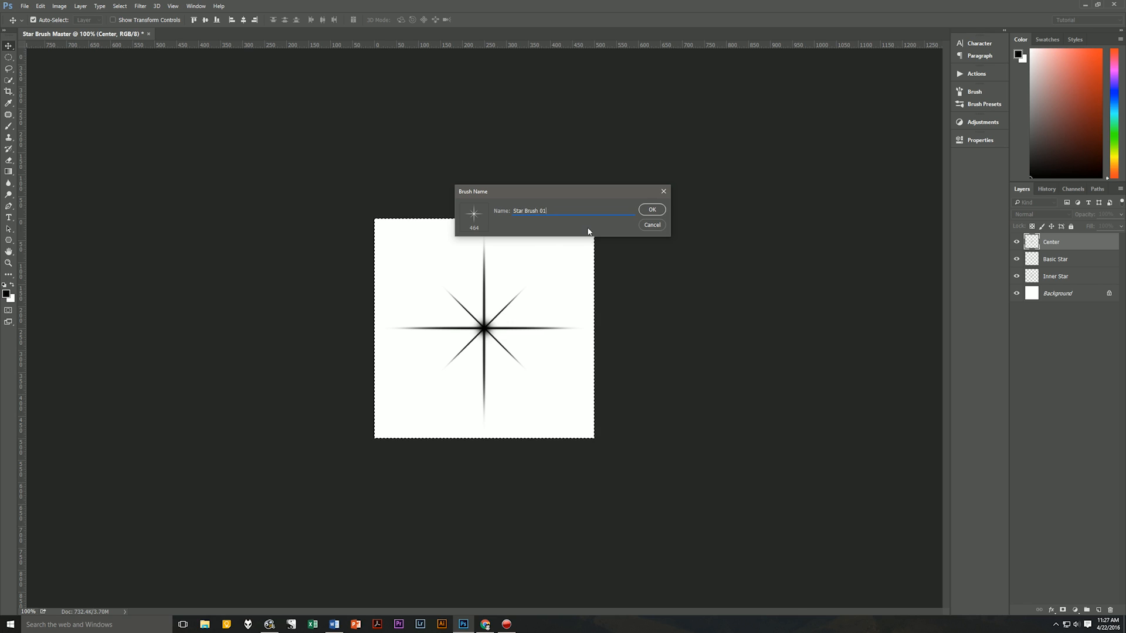
click(650, 209)
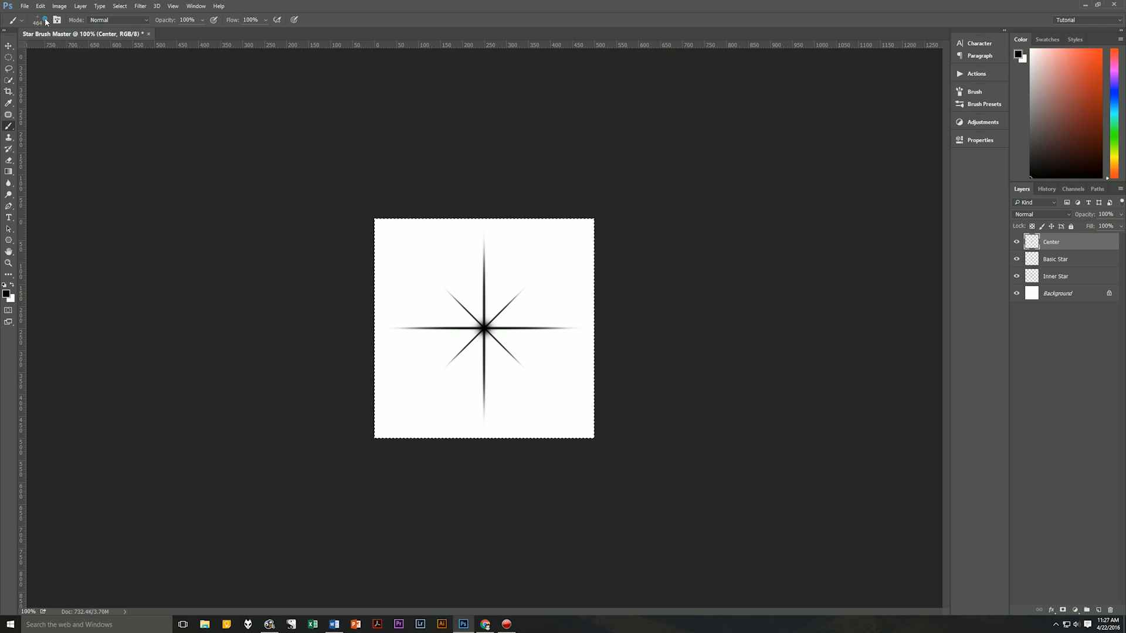
click(45, 19)
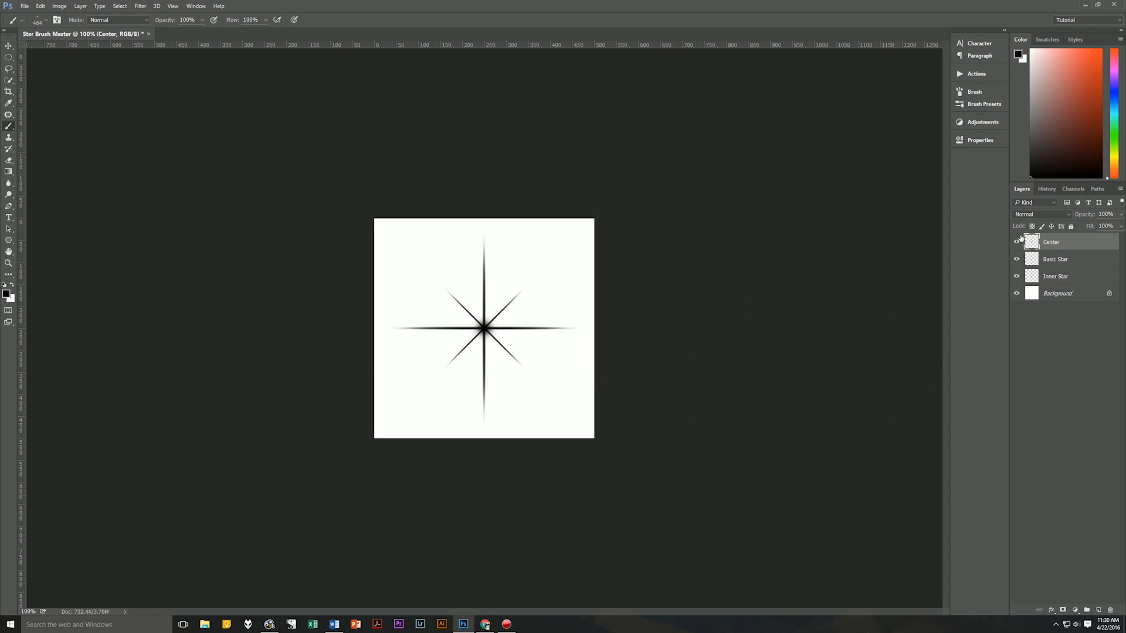
Hide the star layers and stamp test stars with the 130 px star brush
click(1017, 242)
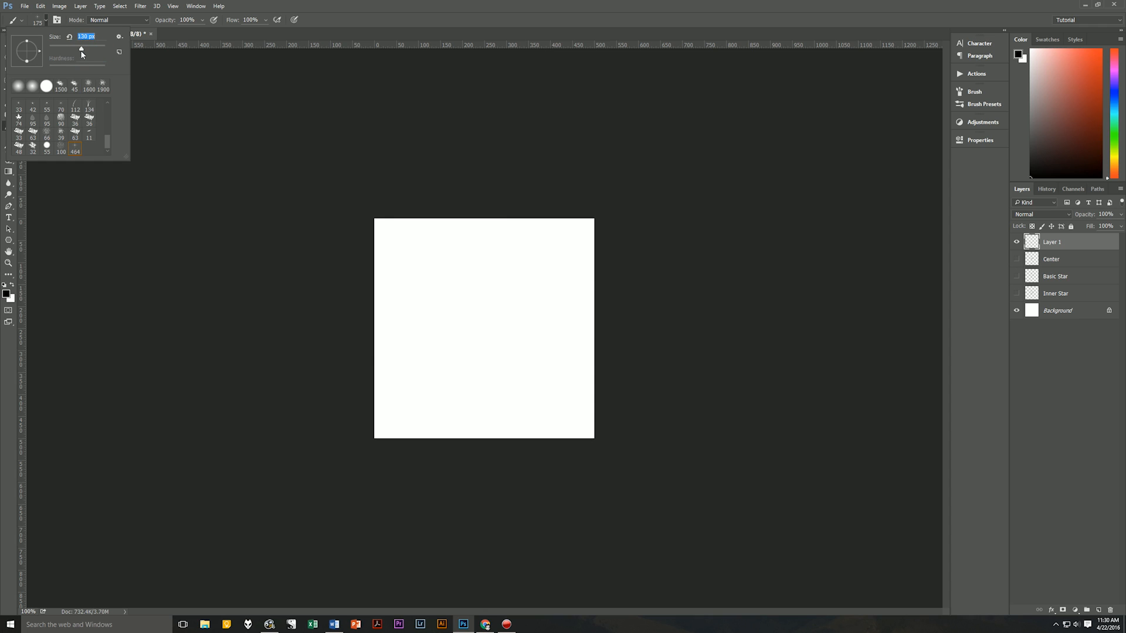
click(442, 287)
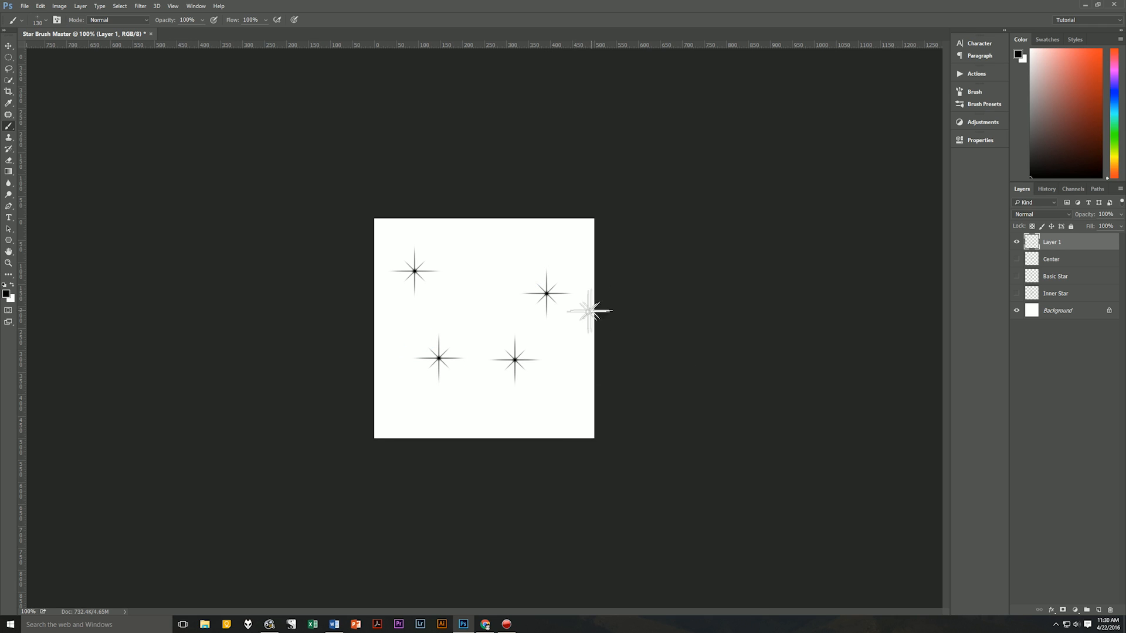
click(550, 313)
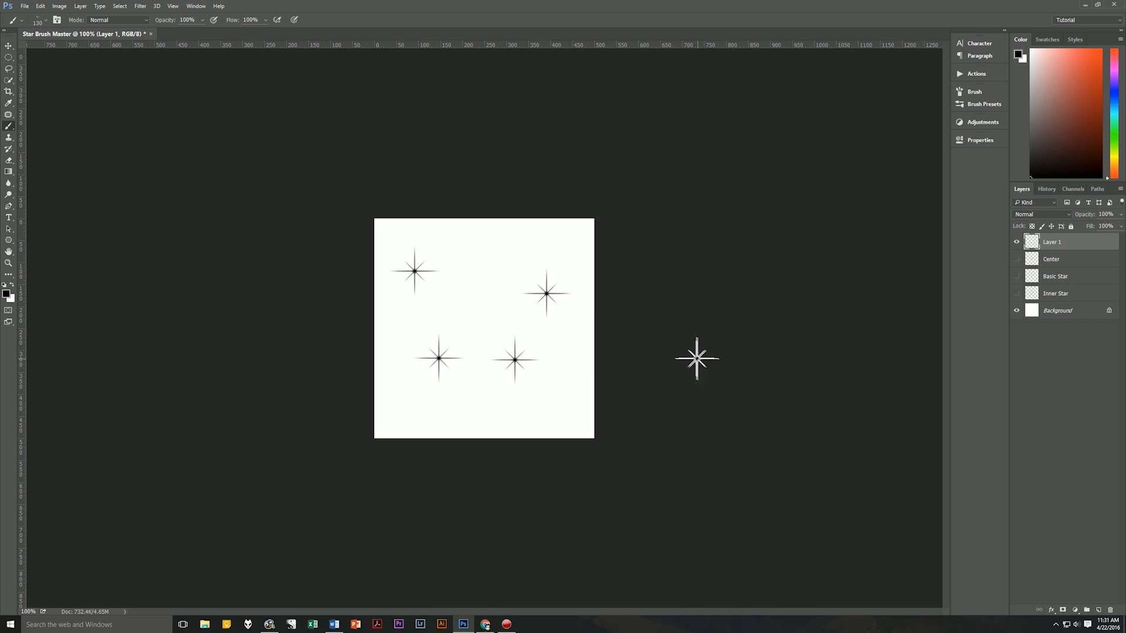
mouse_move(698, 362)
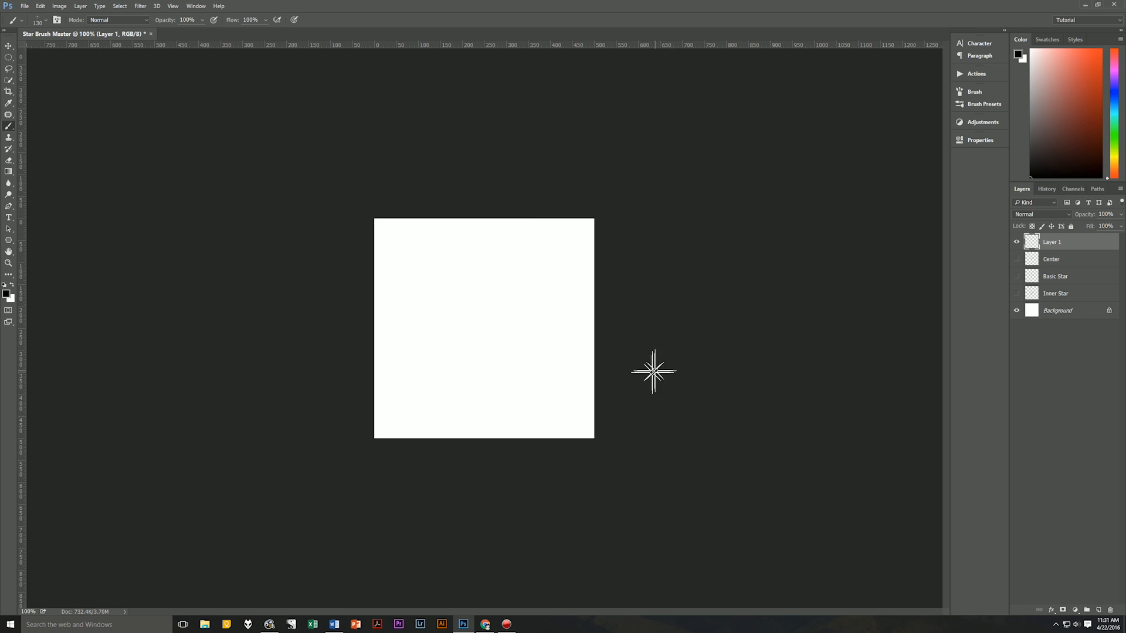
mouse_move(640, 372)
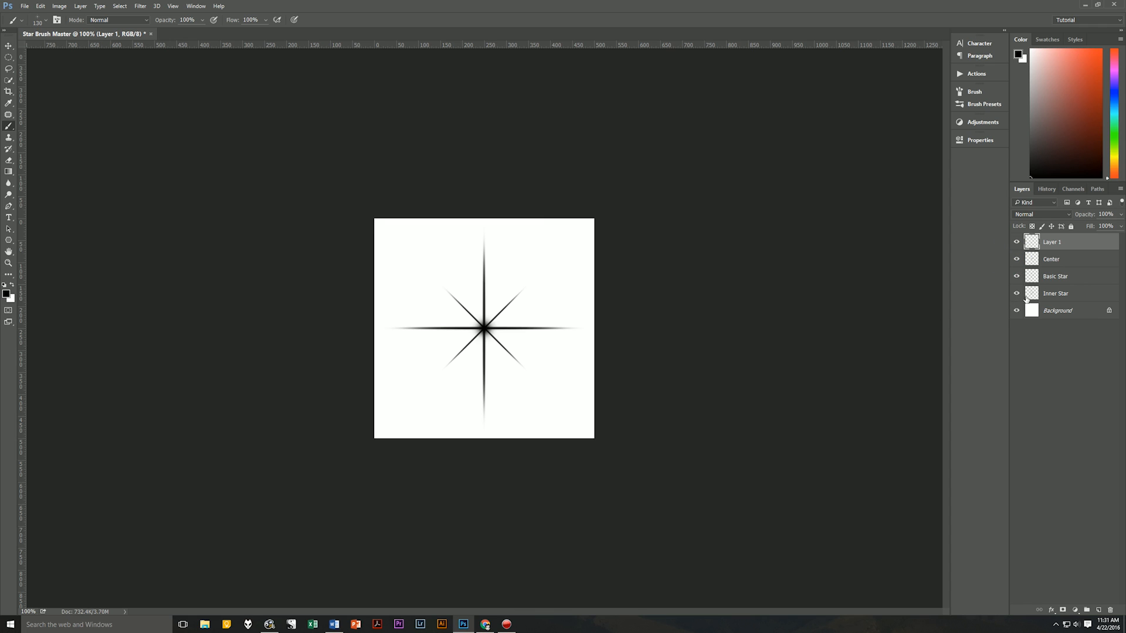
mouse_move(575, 332)
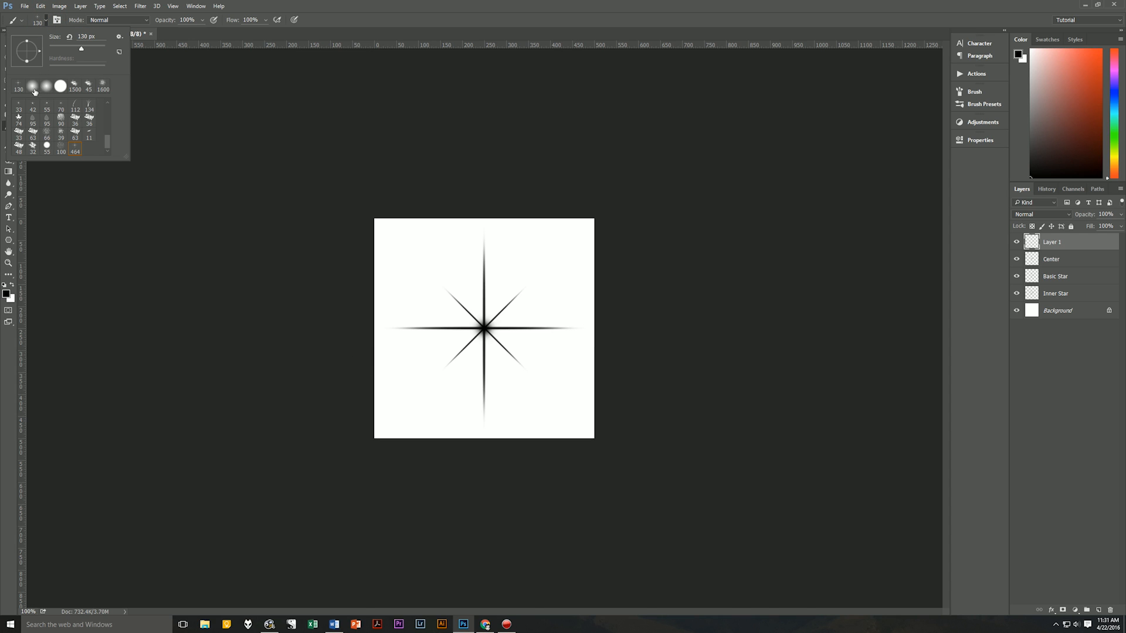
Choose a soft round brush tip in the Brush picker
click(19, 105)
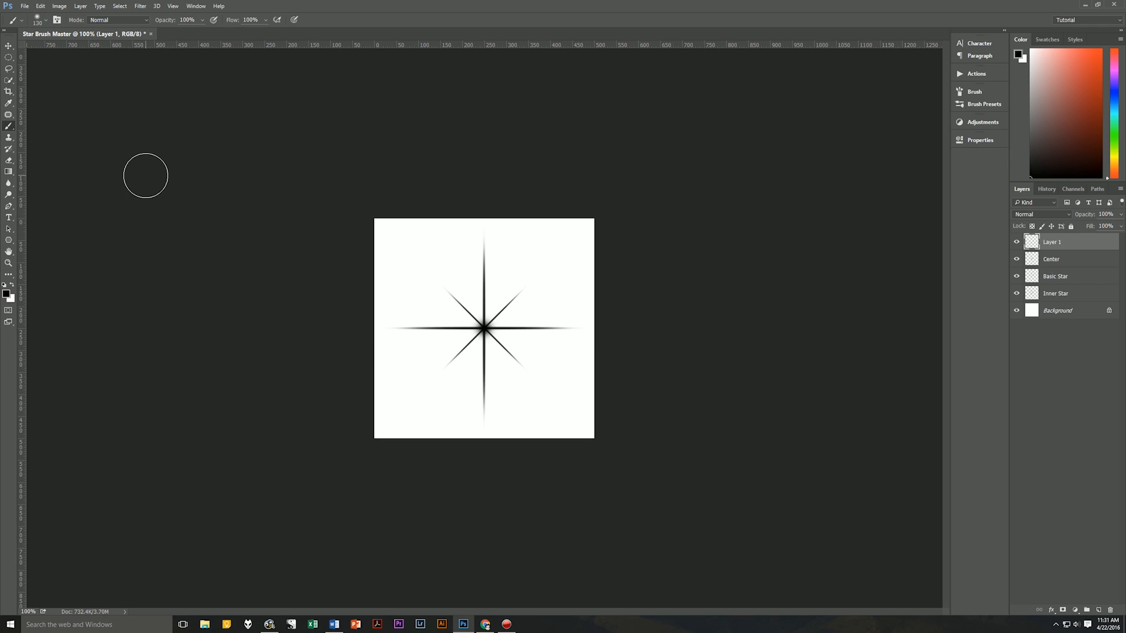
Place a 350×350 px elliptical selection over the star's centre
click(8, 47)
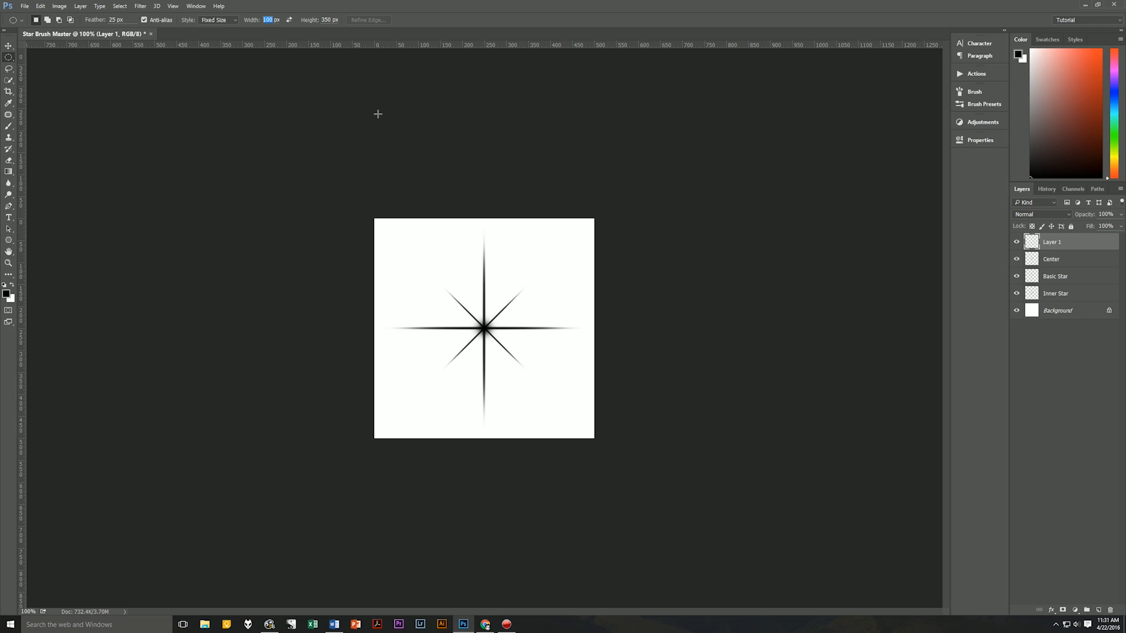
text(350)
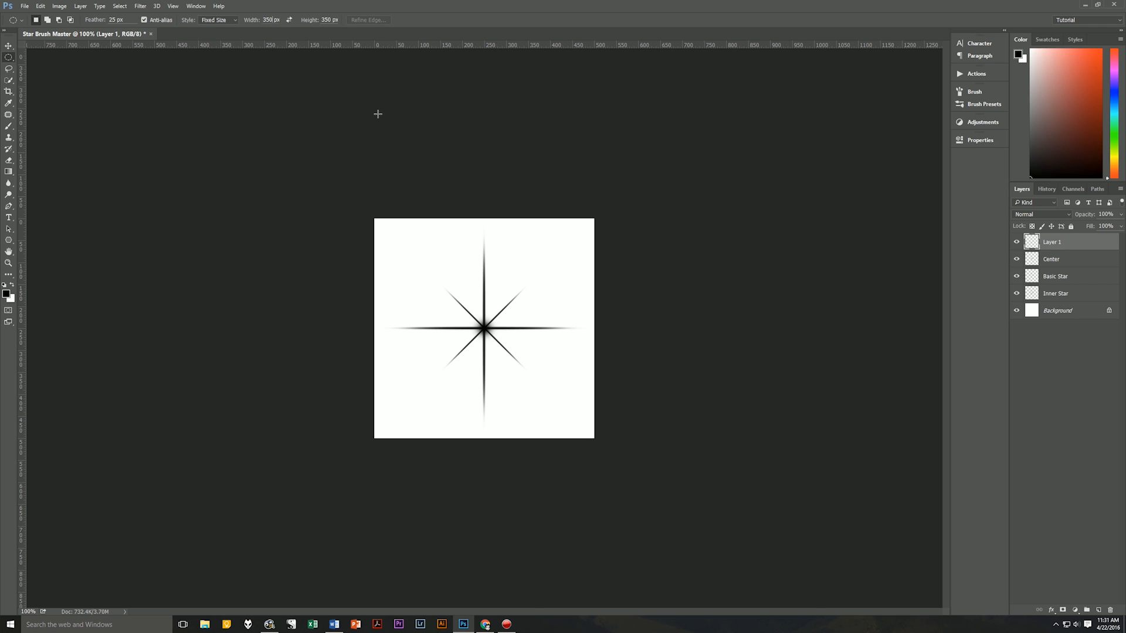
mouse_move(479, 275)
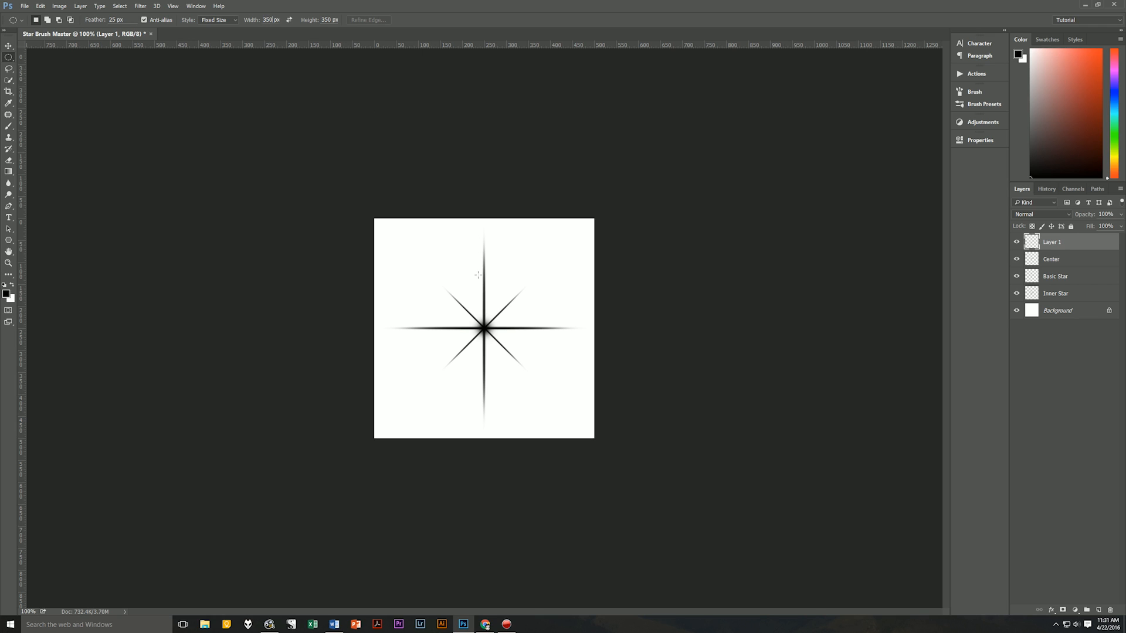
mouse_move(446, 284)
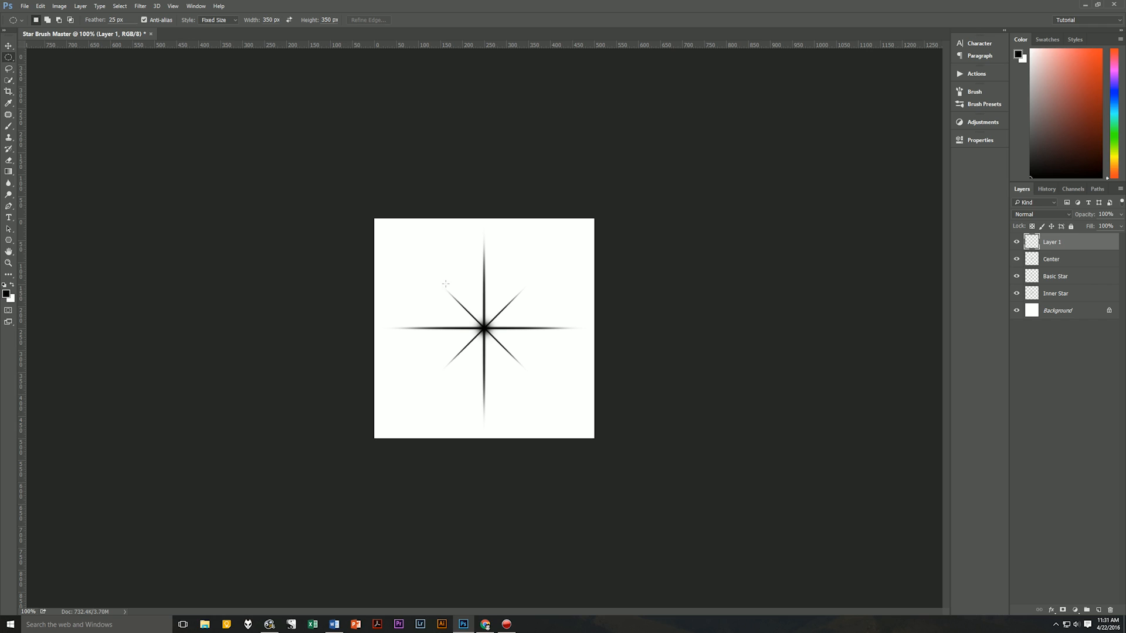
mouse_move(437, 269)
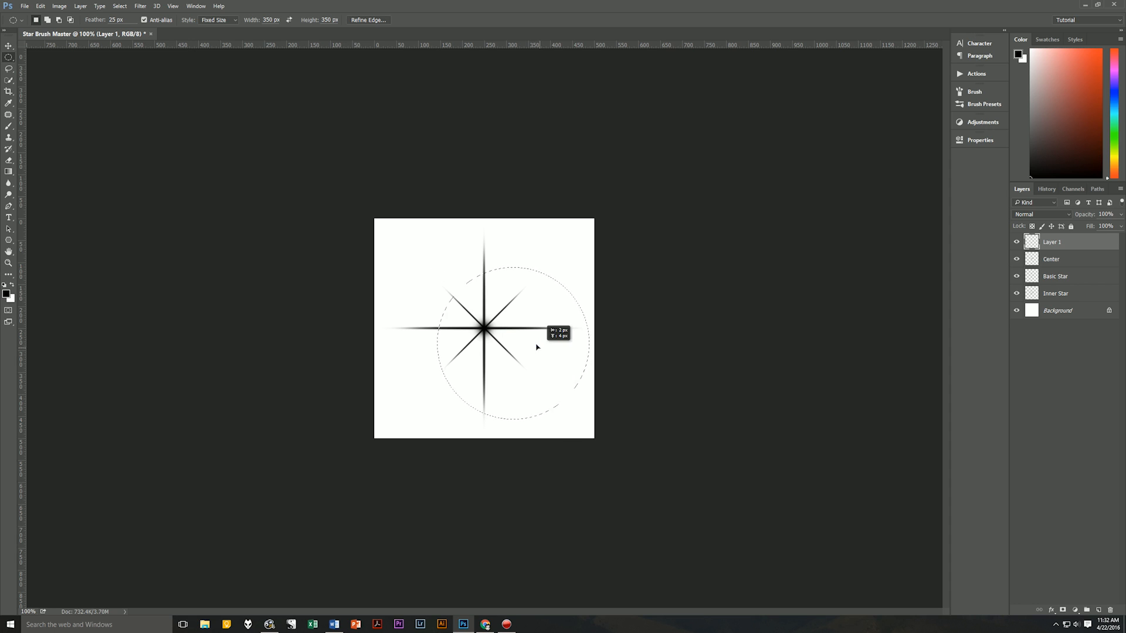
drag(537, 347, 514, 330)
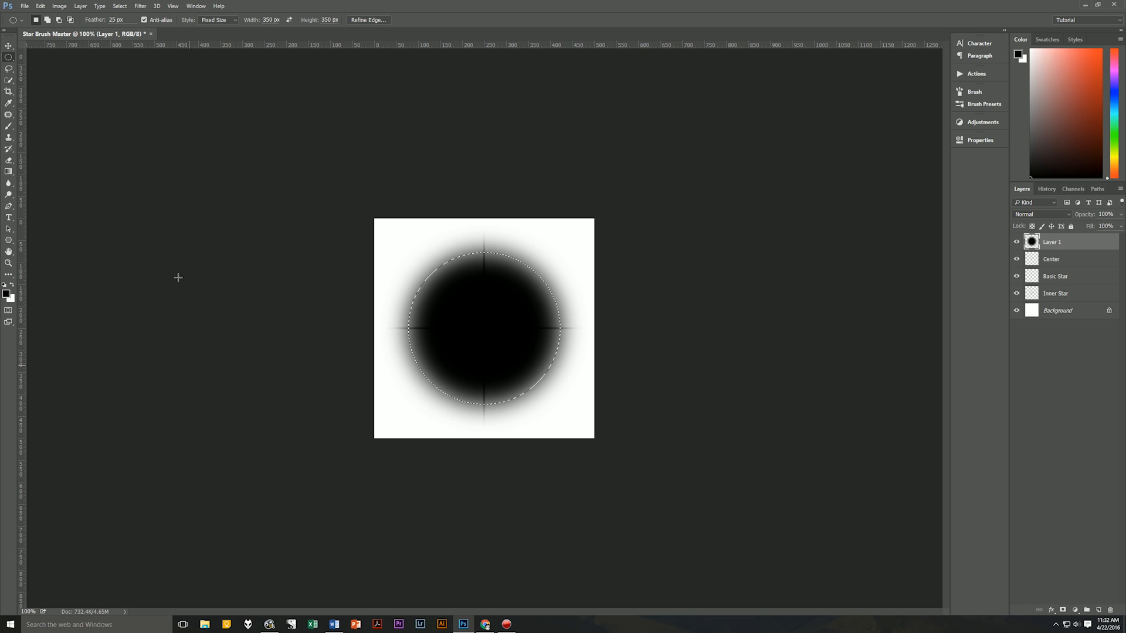
Start Select > Transform Selection and select the scale value to shrink the circle
click(119, 6)
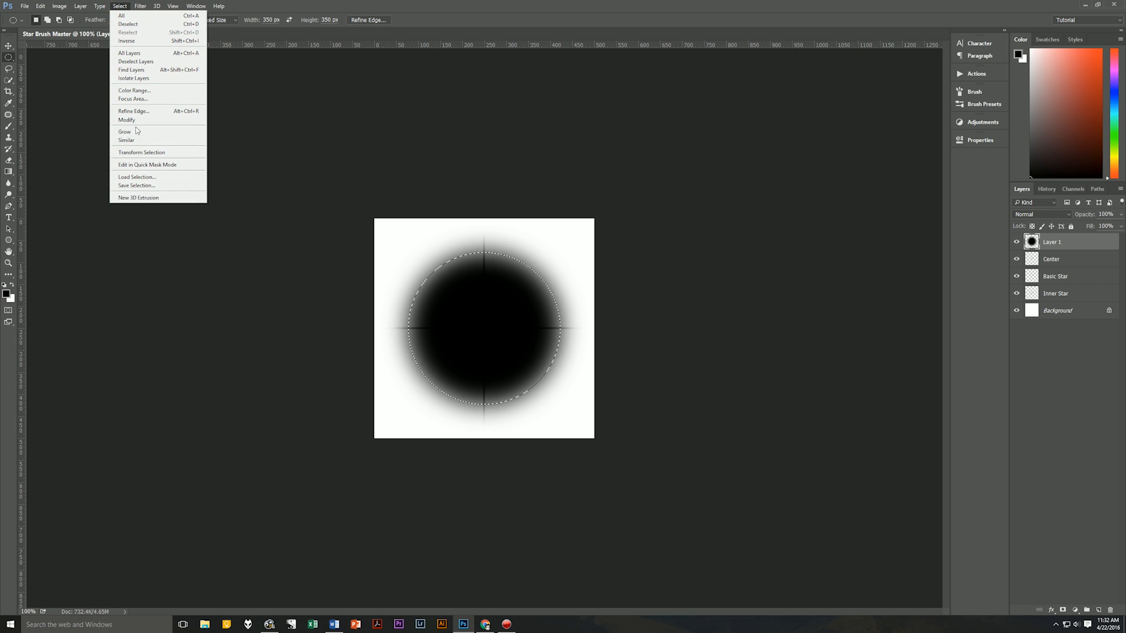
click(141, 152)
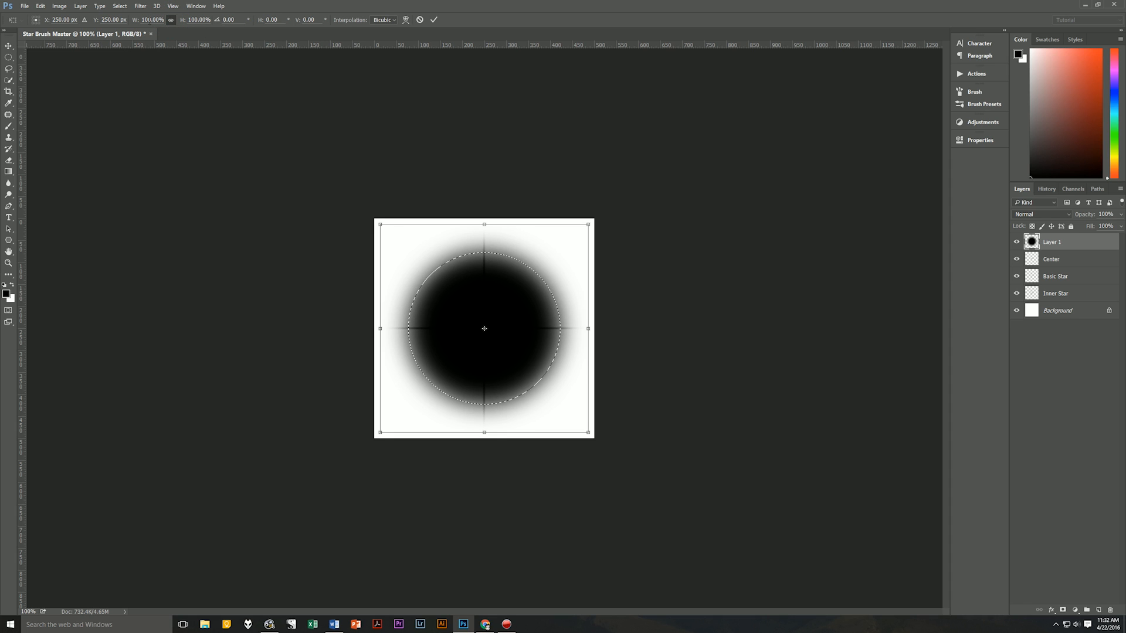
triple_click(151, 19)
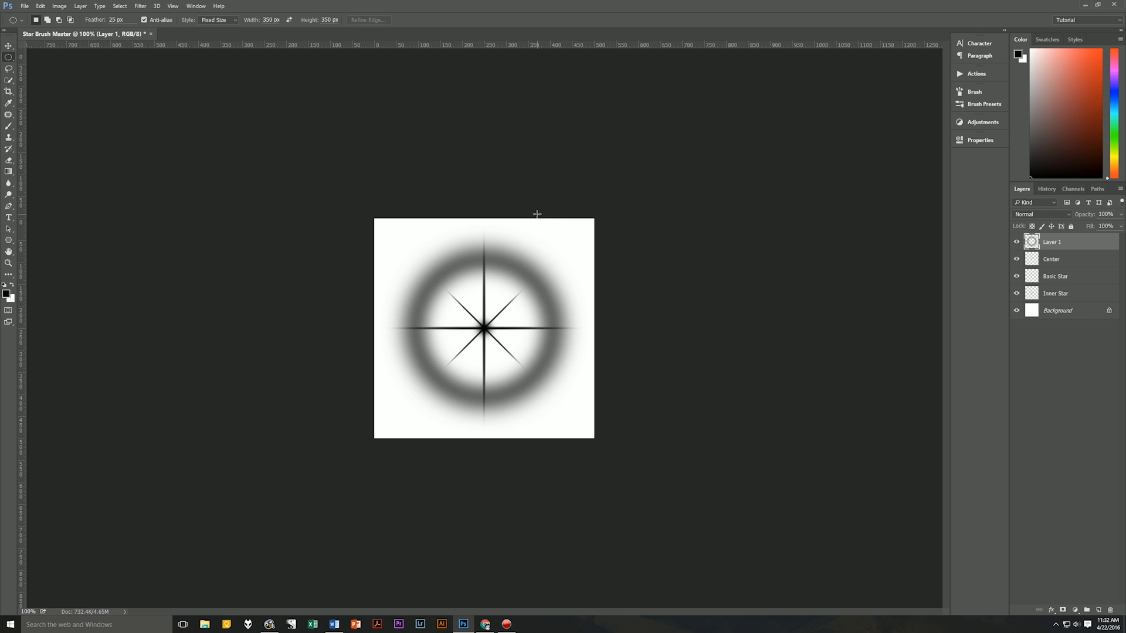
mouse_move(540, 219)
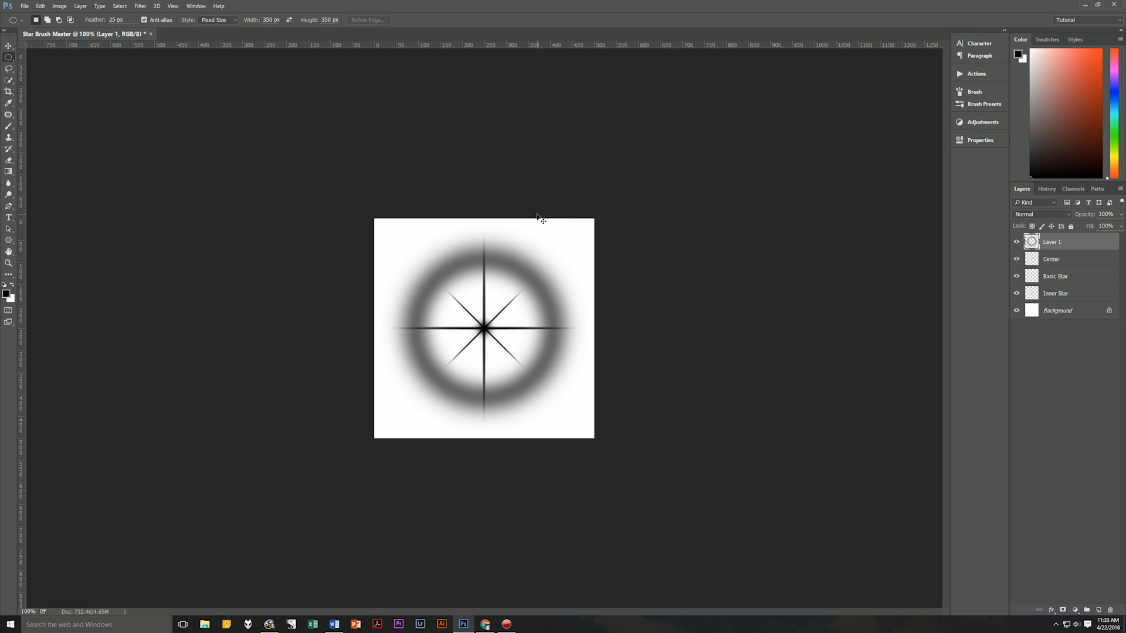
Free-transform the grey ring, shrinking it to about 53% around the star centre
key(ctrl+t)
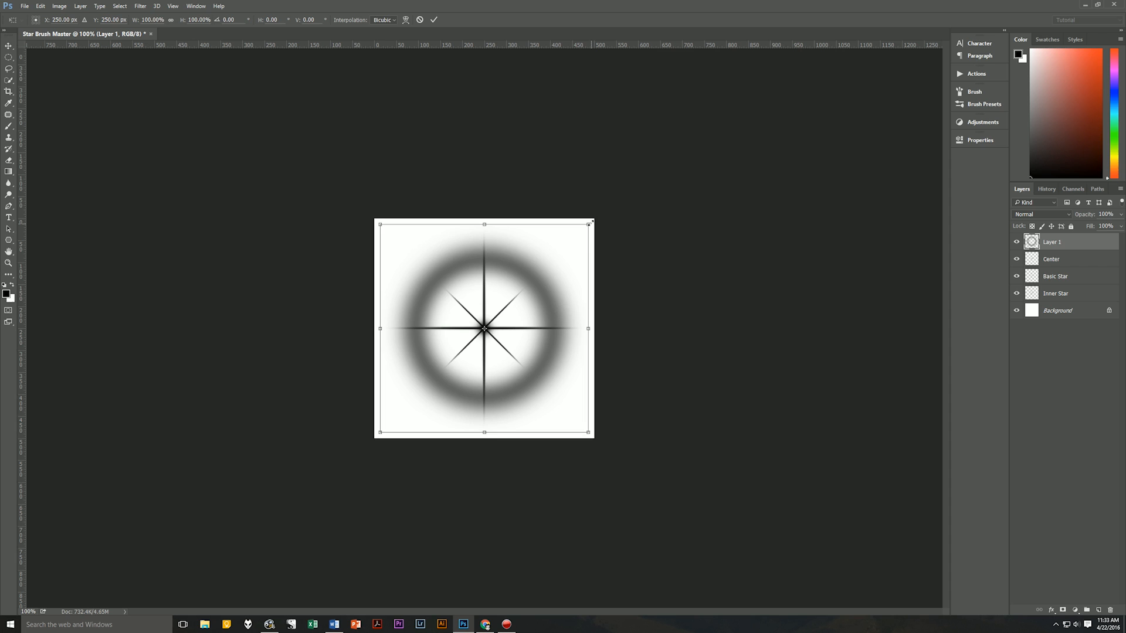
drag(591, 223, 540, 275)
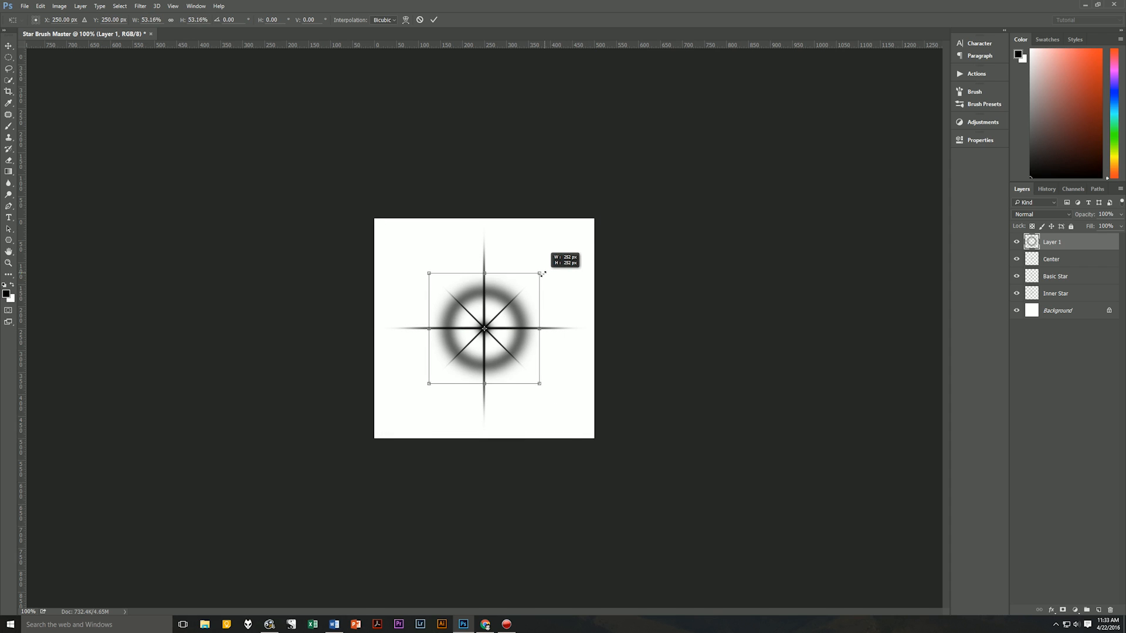
drag(541, 274, 535, 278)
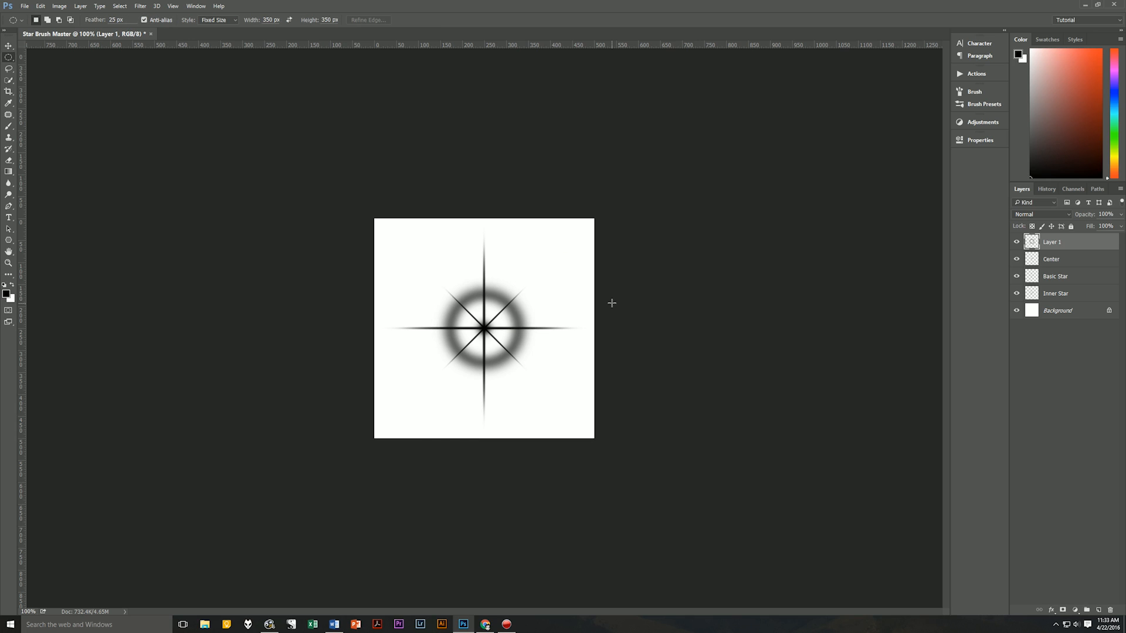
mouse_move(964, 274)
text(25)
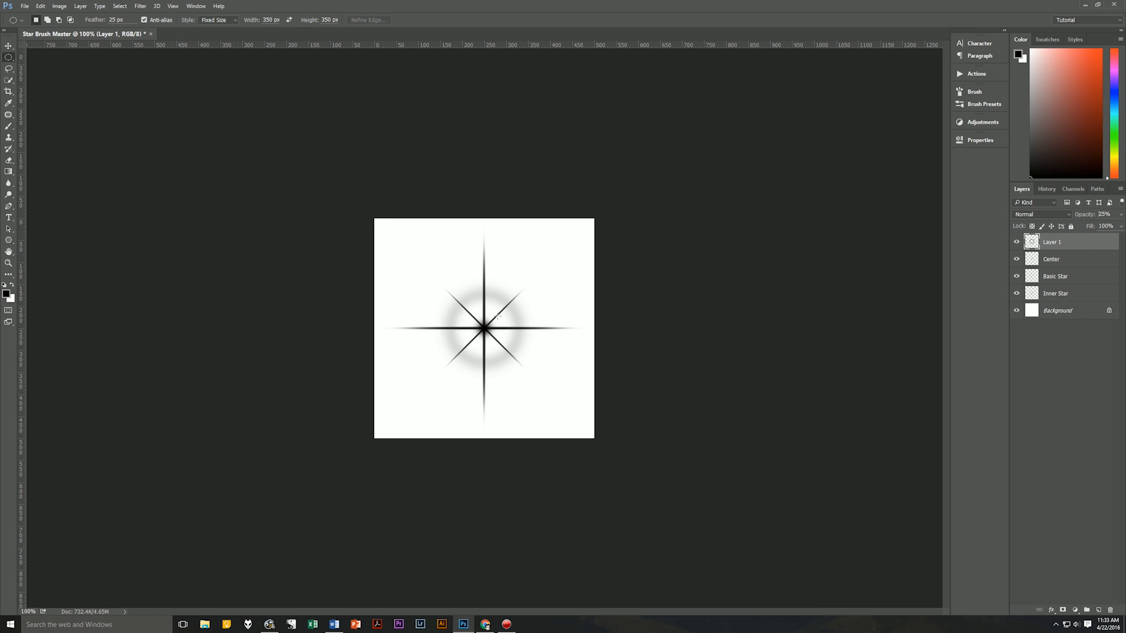
mouse_move(506, 348)
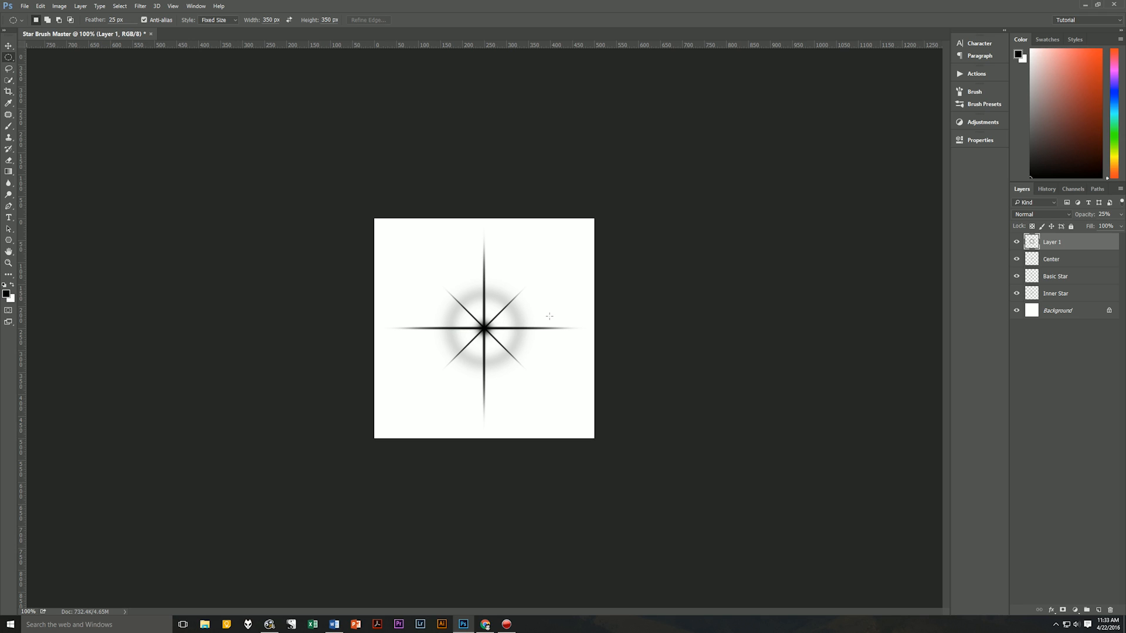
mouse_move(339, 288)
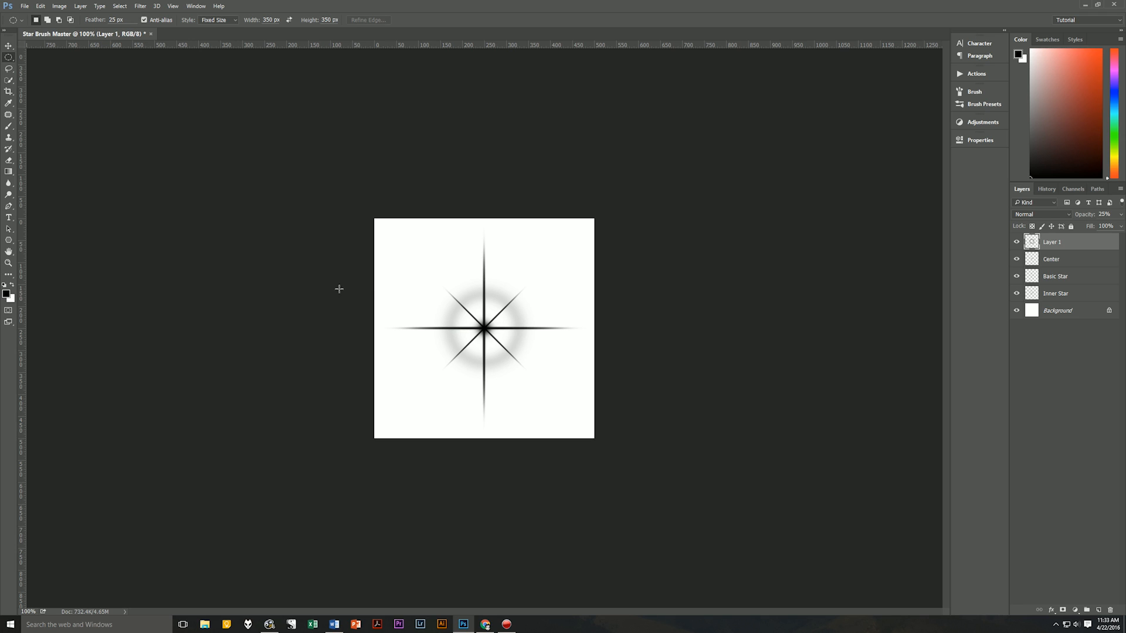
Rotate the Inner Star copy about 15 degrees over the original
click(1055, 293)
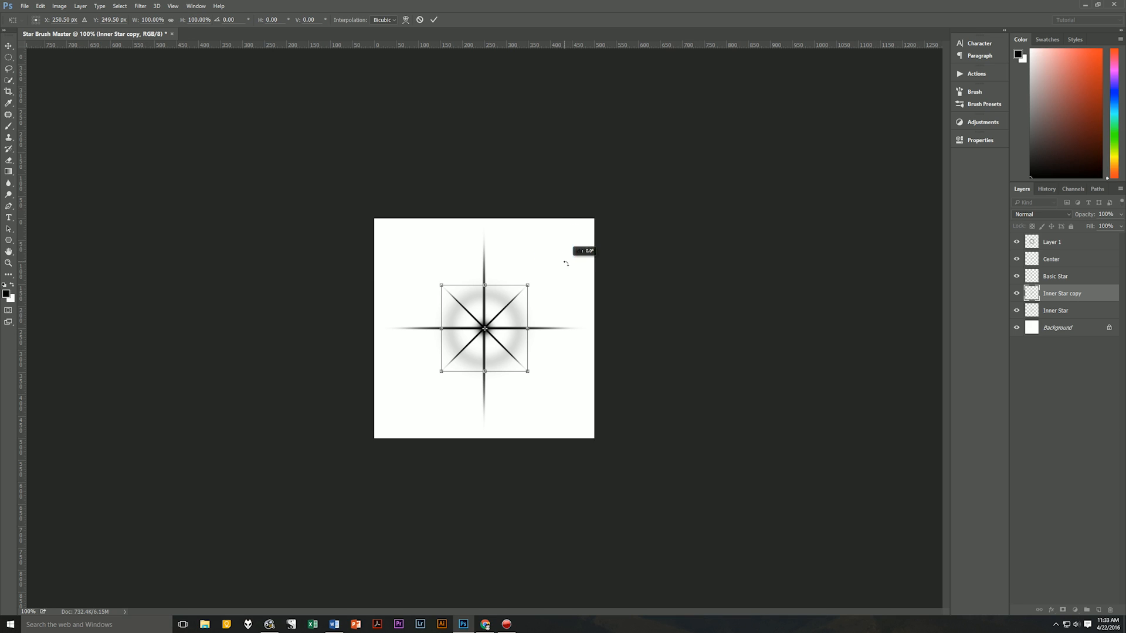
drag(567, 262, 571, 276)
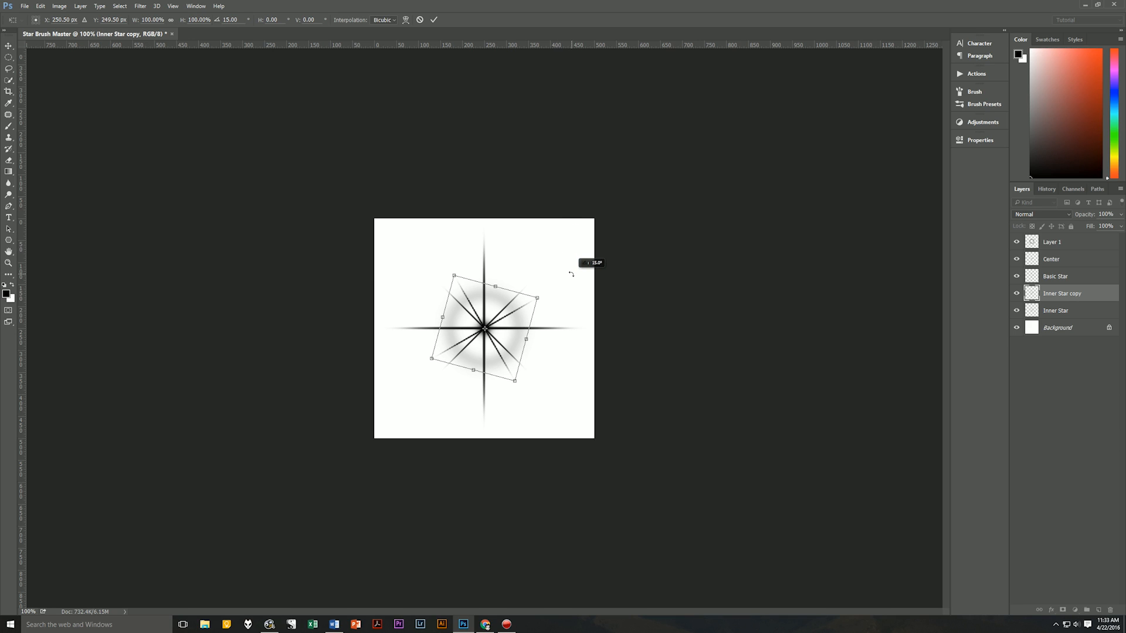